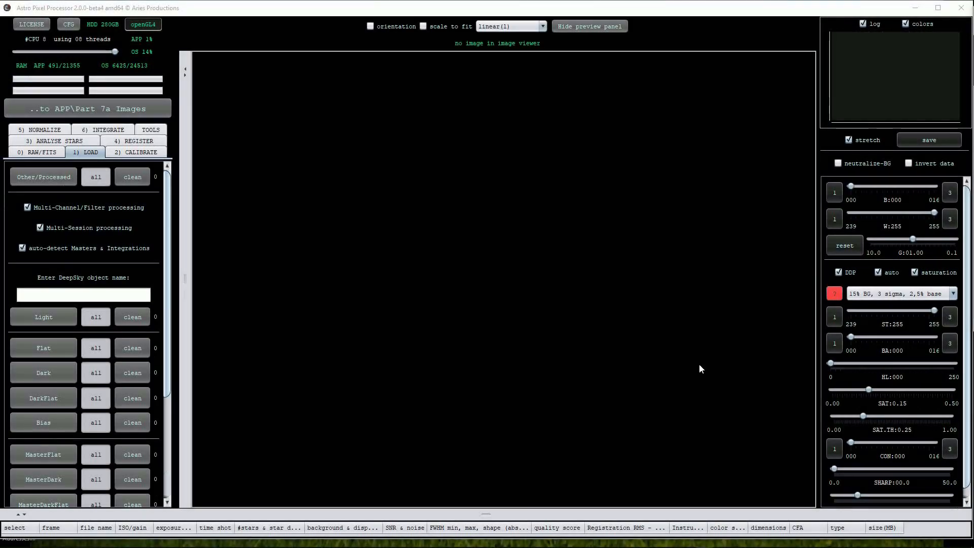
mouse_move(644, 361)
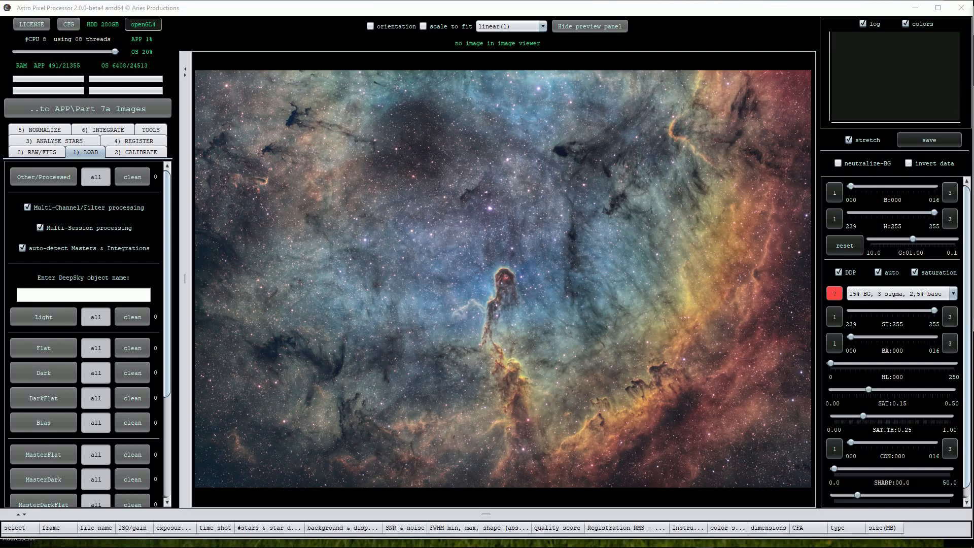
mouse_move(460, 504)
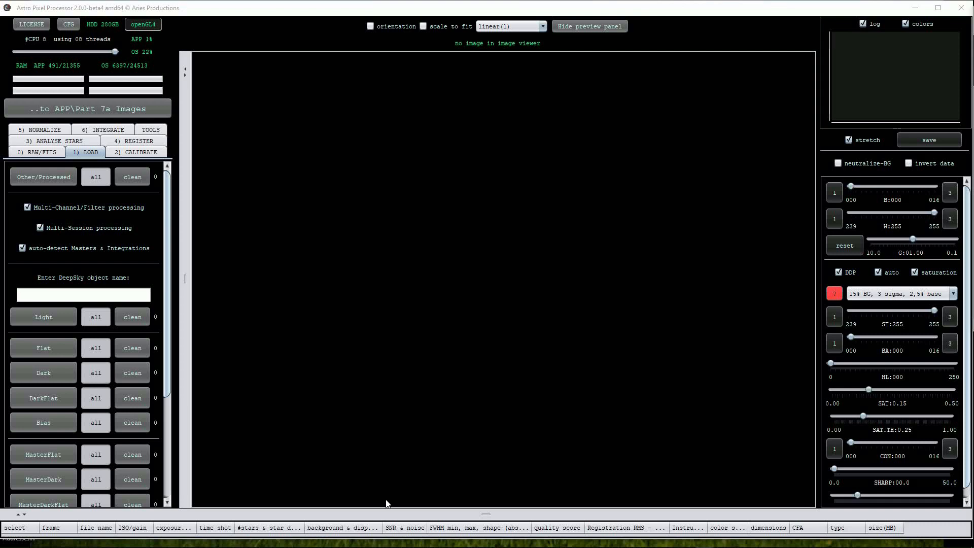
mouse_move(254, 473)
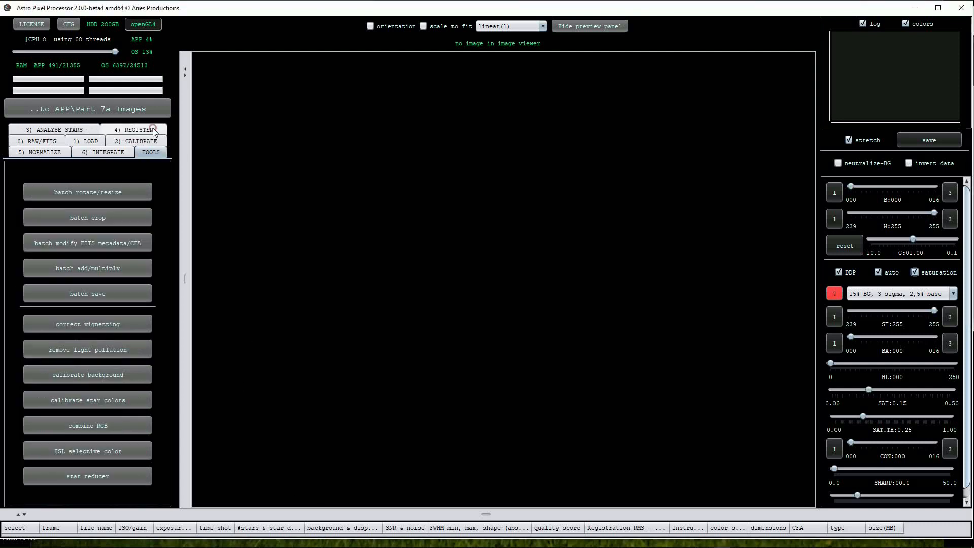
mouse_move(236, 449)
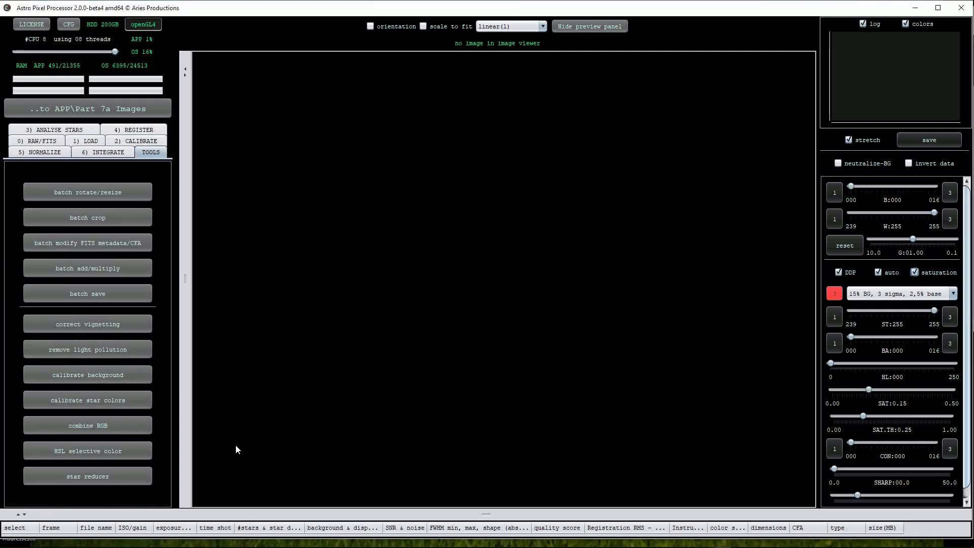
Launch the combine RGB tool with the object name HeartNeb
click(86, 425)
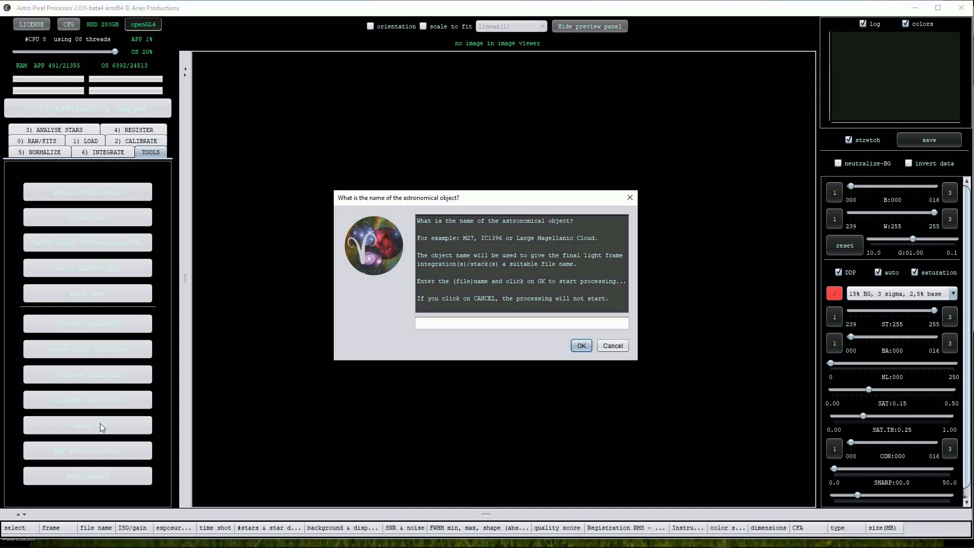
mouse_move(380, 450)
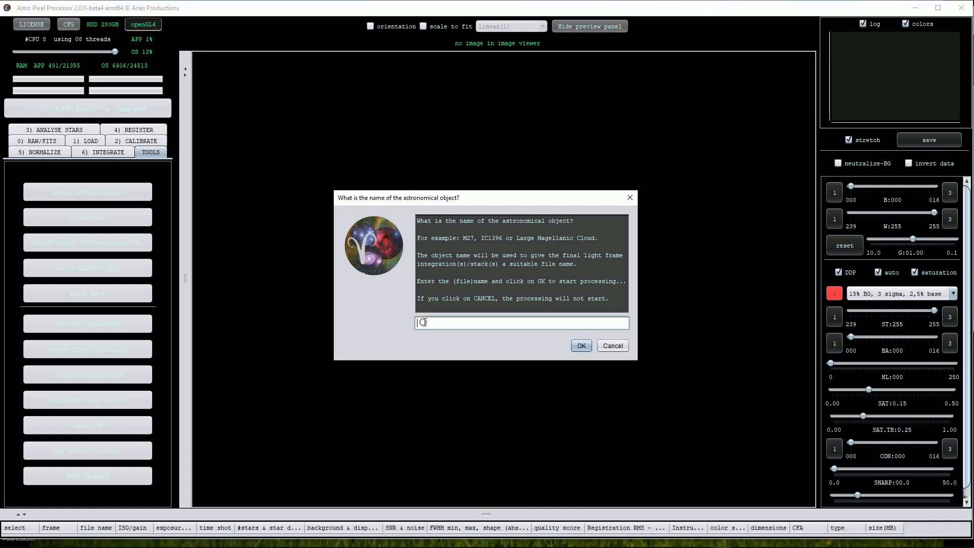
text(HeartNeb)
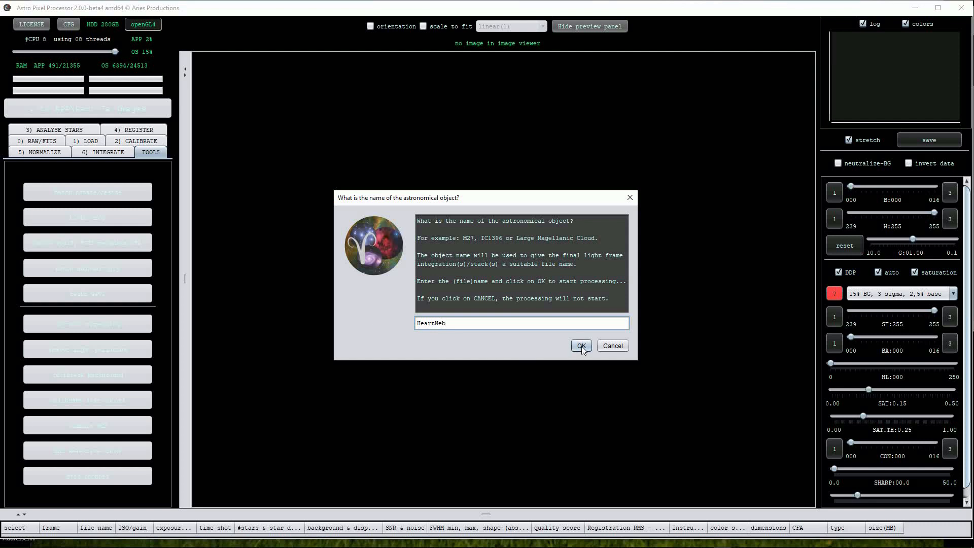
click(579, 345)
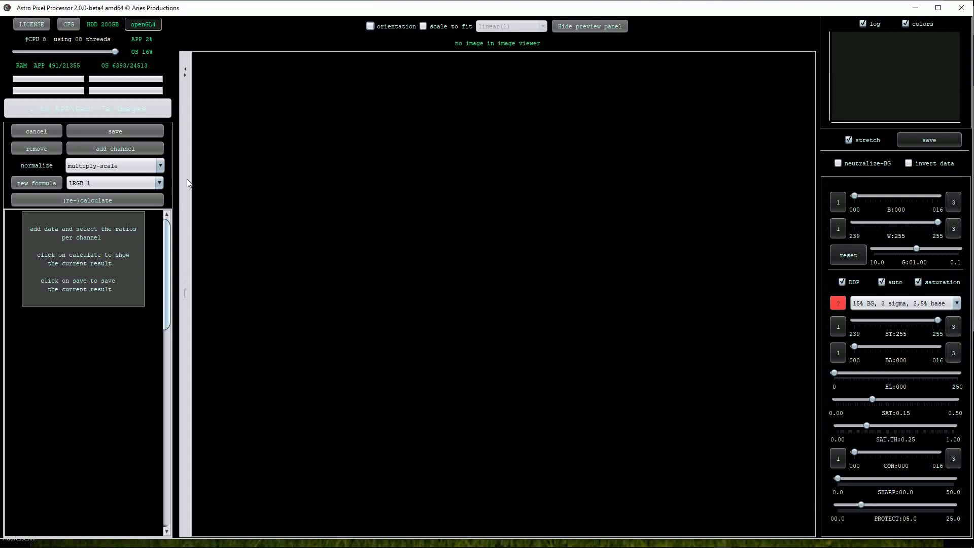
mouse_move(285, 258)
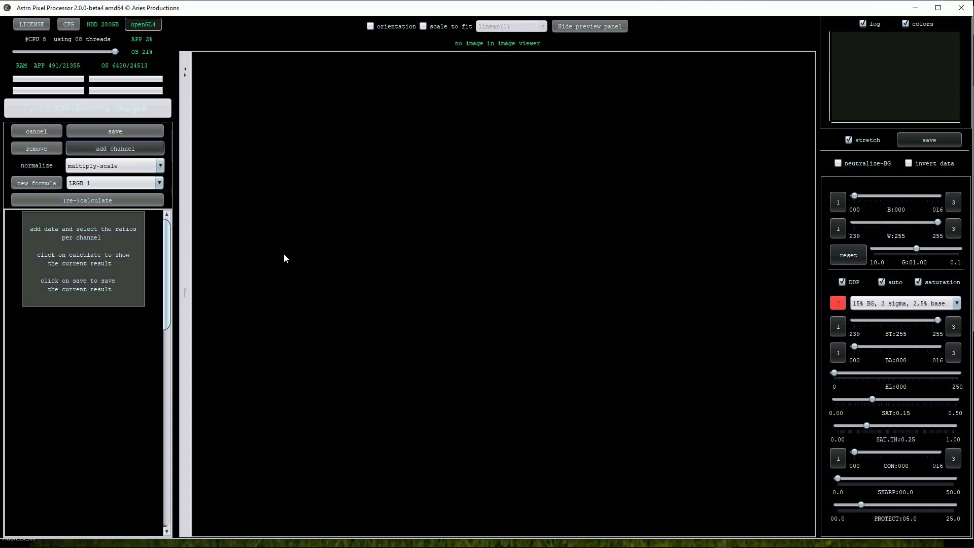
Add the Halpha, OIII and SII session FITS files as channels
click(115, 148)
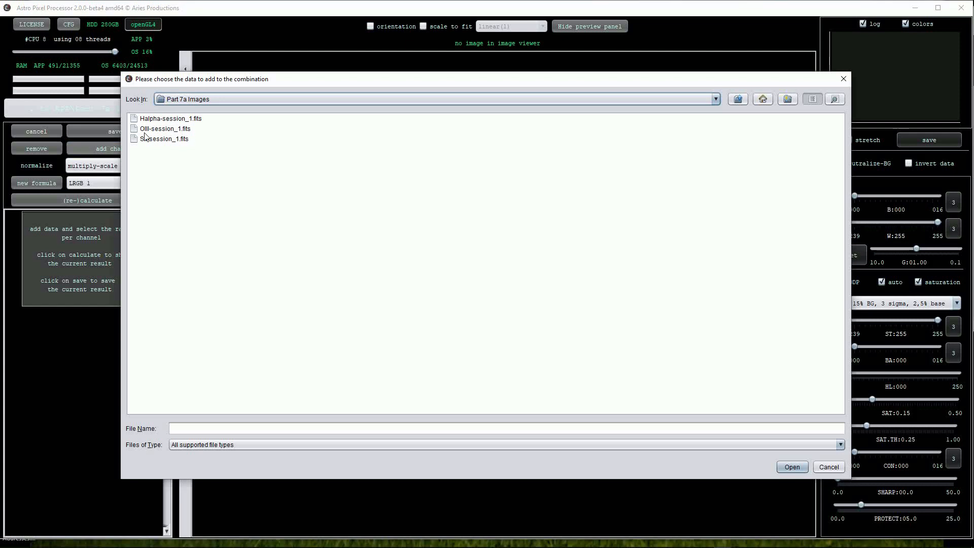
click(171, 118)
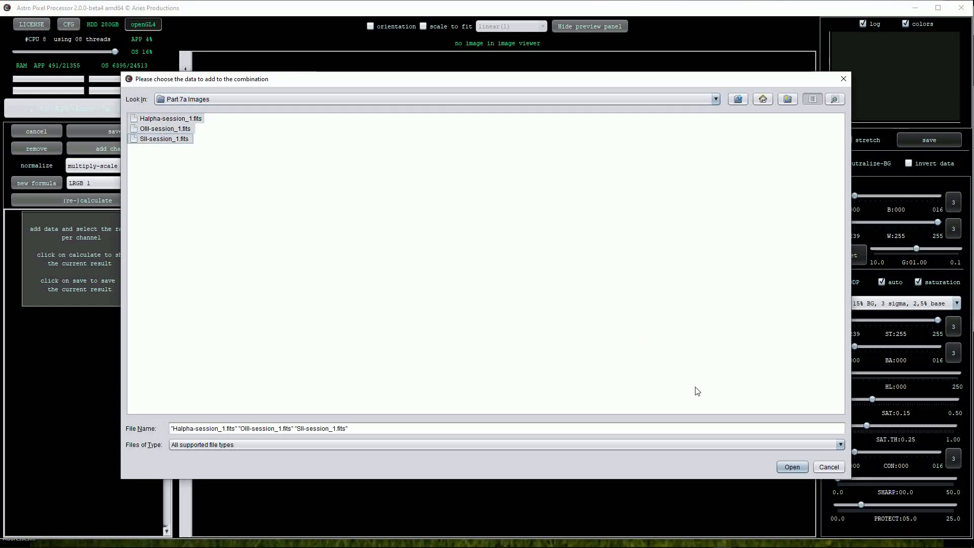
click(792, 467)
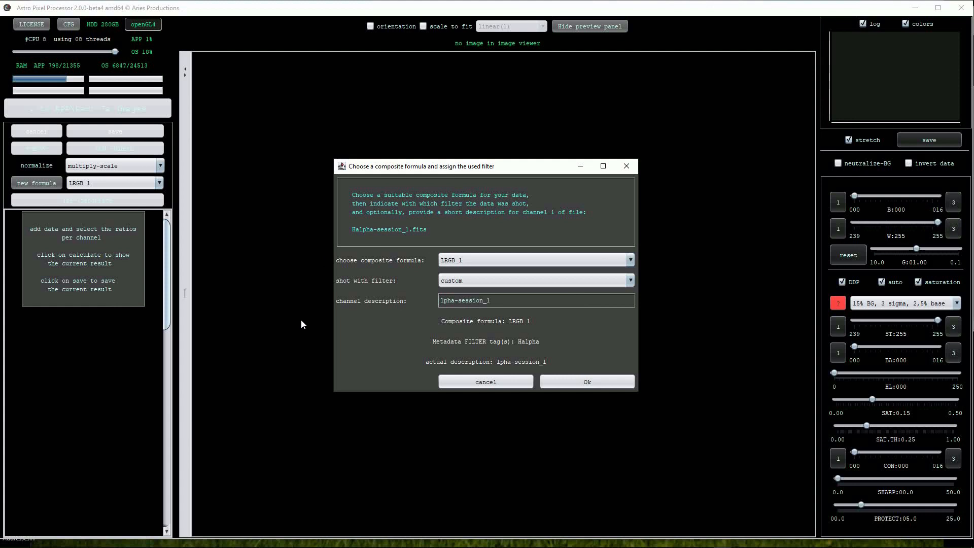
mouse_move(578, 166)
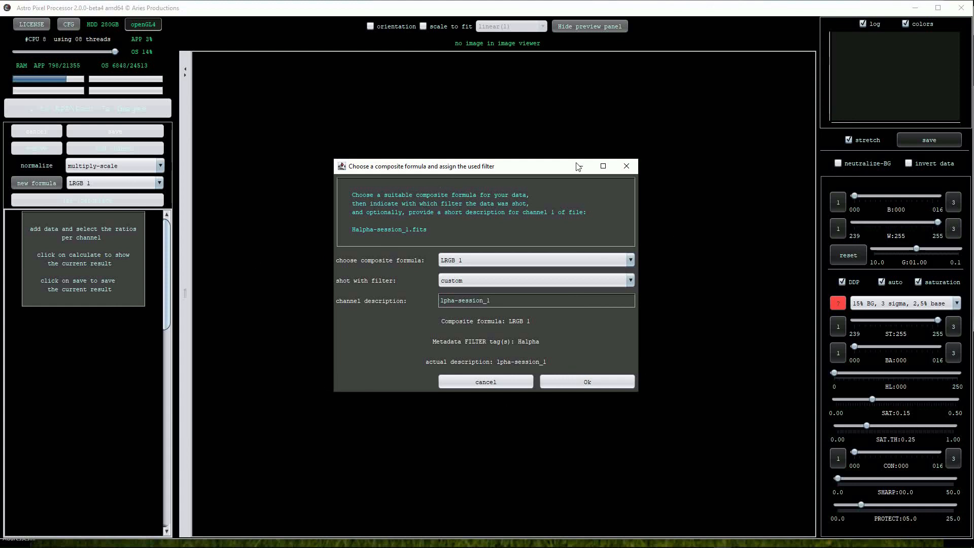
Assign SHO (Bubble) 1 and Hydrogen alpha, then accept the Halpha, OIII and SII channels
click(629, 260)
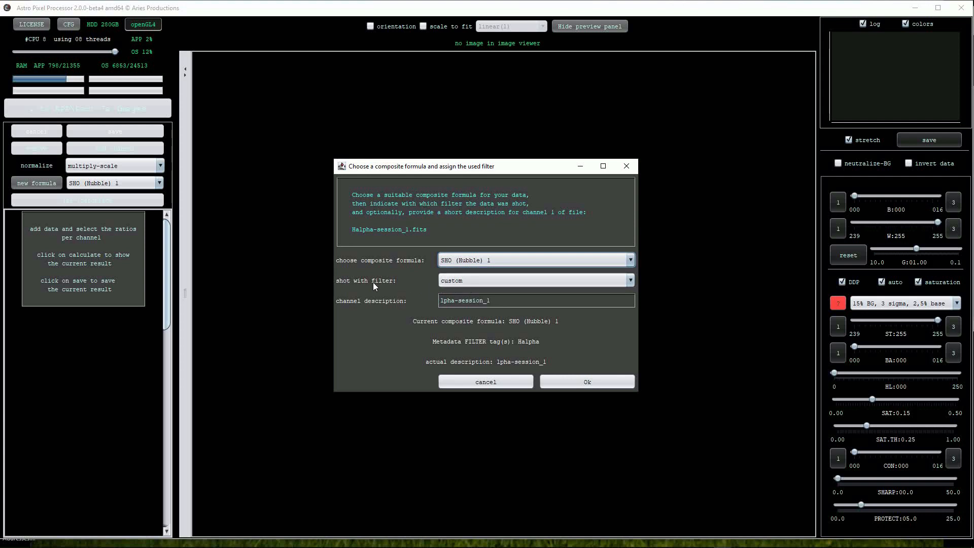
mouse_move(370, 235)
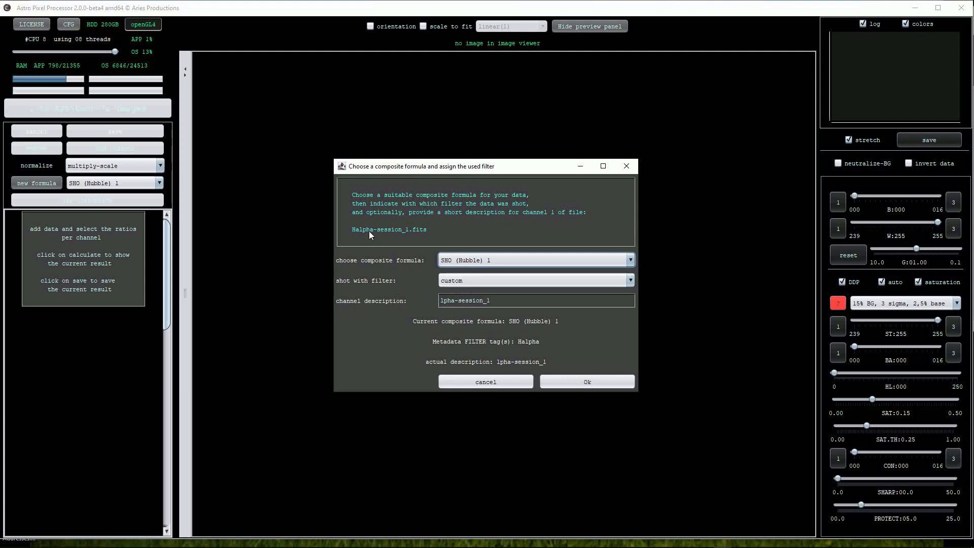
click(628, 280)
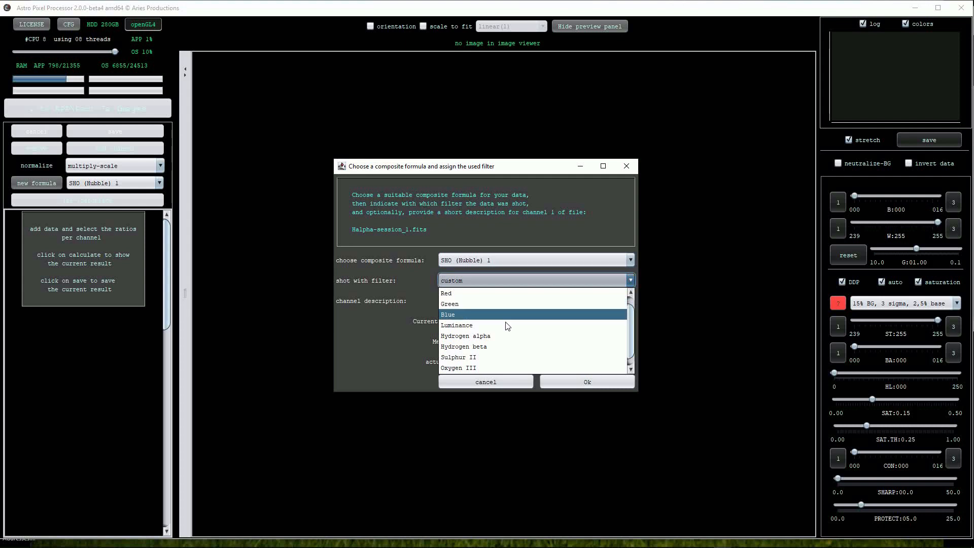
click(465, 336)
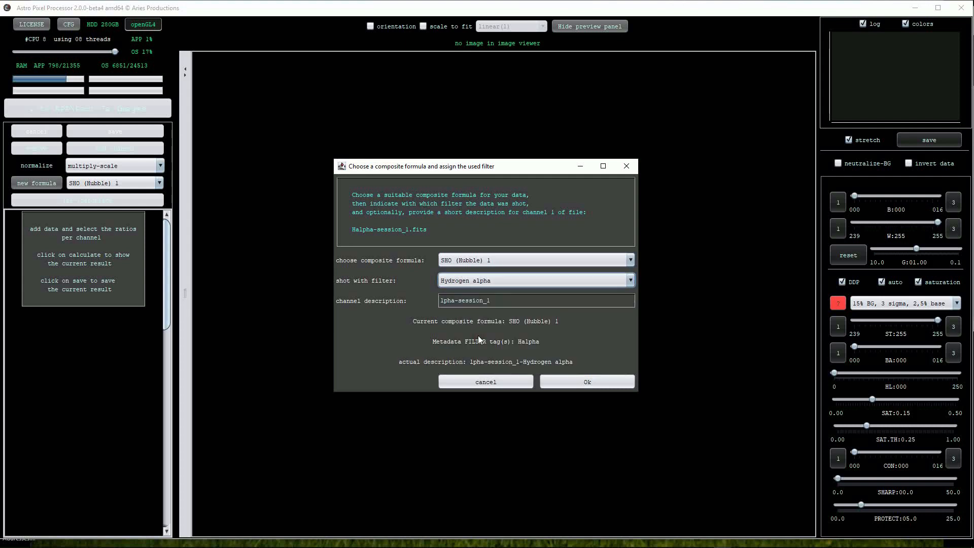
mouse_move(373, 327)
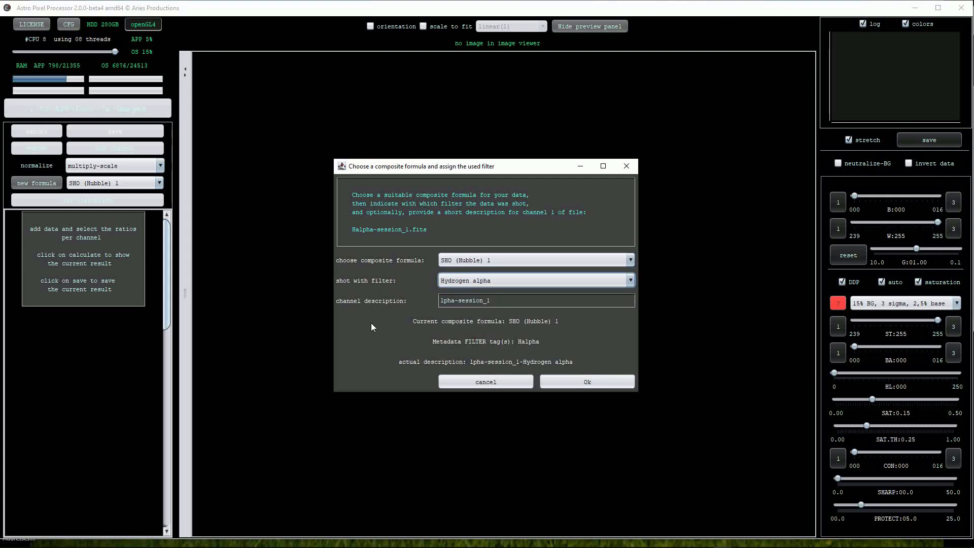
mouse_move(463, 335)
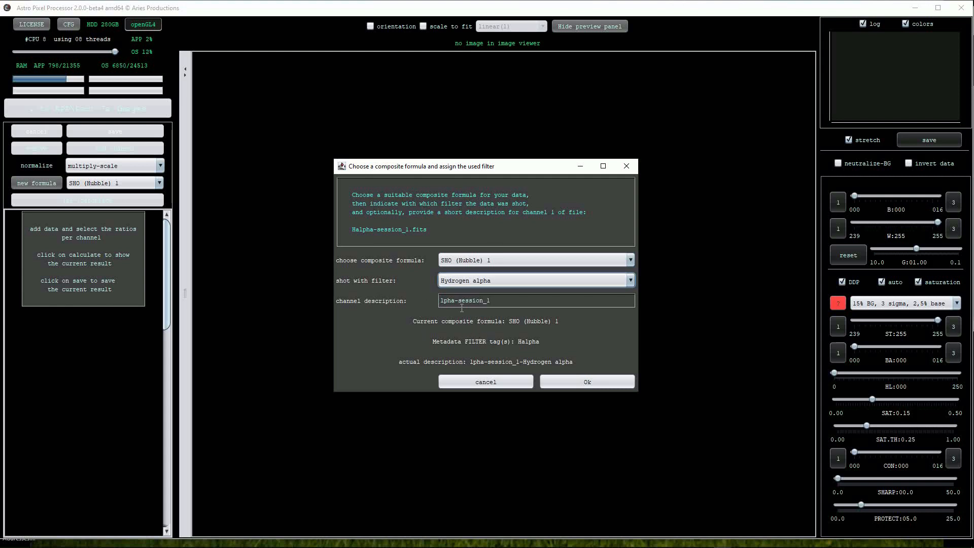
click(586, 382)
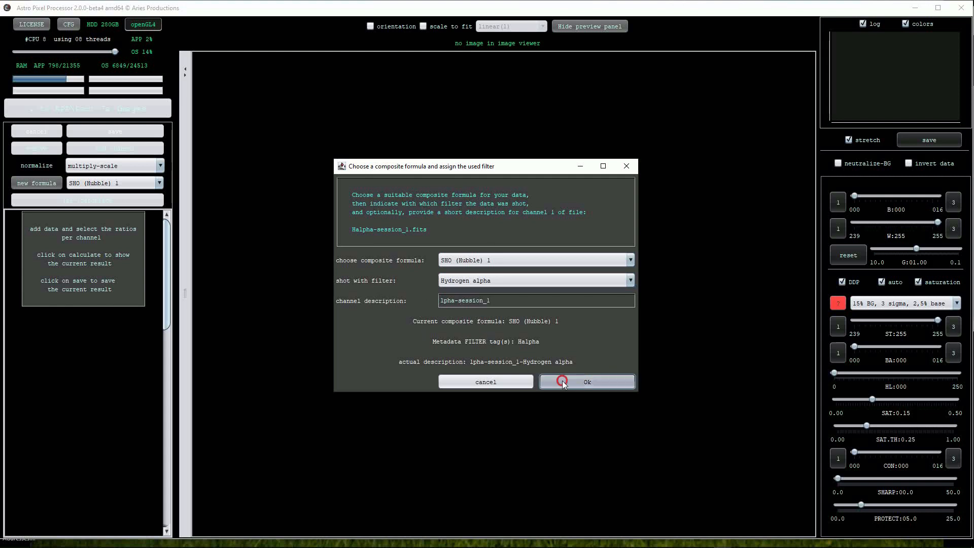
click(586, 382)
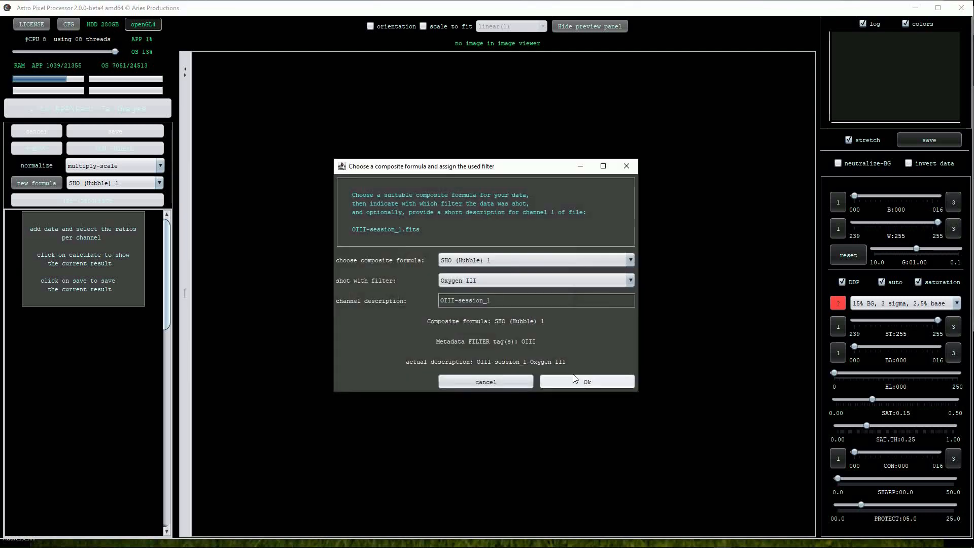
click(585, 382)
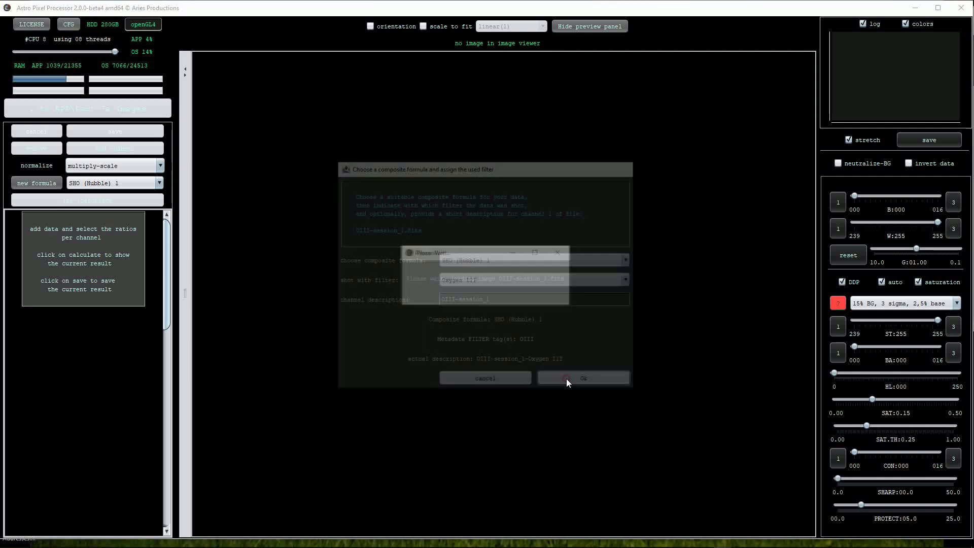
click(582, 377)
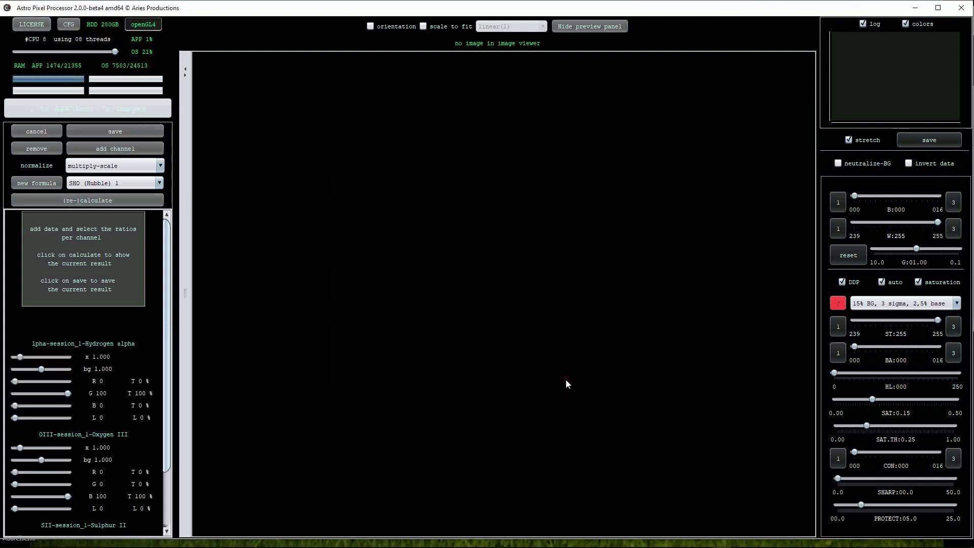
mouse_move(122, 363)
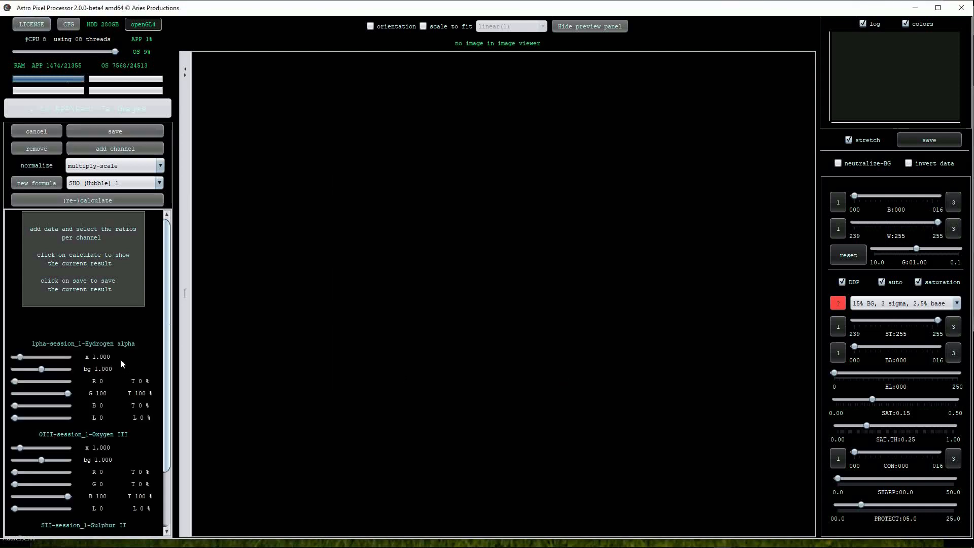
Scroll the combine panel to show the Sulphur II ratio sliders
scroll(down, 3)
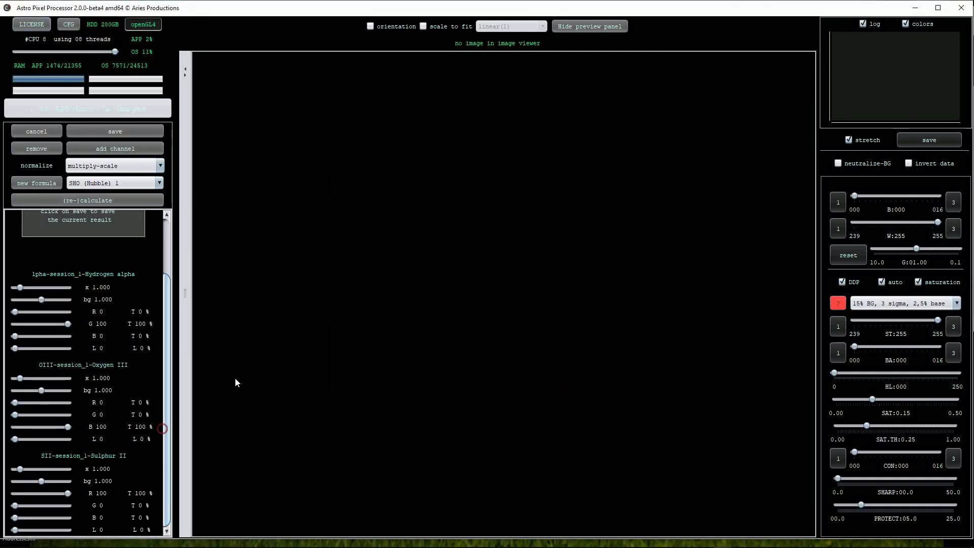
mouse_move(350, 280)
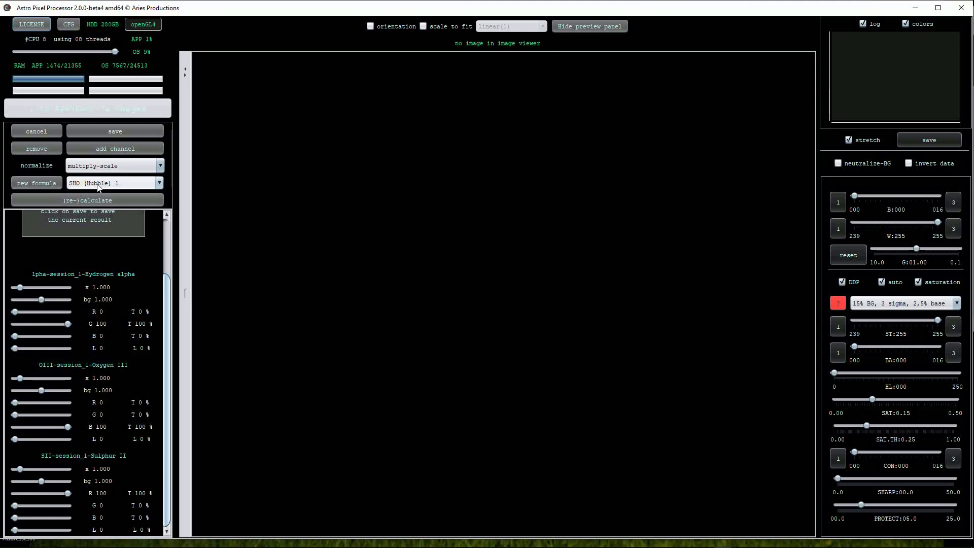
mouse_move(594, 243)
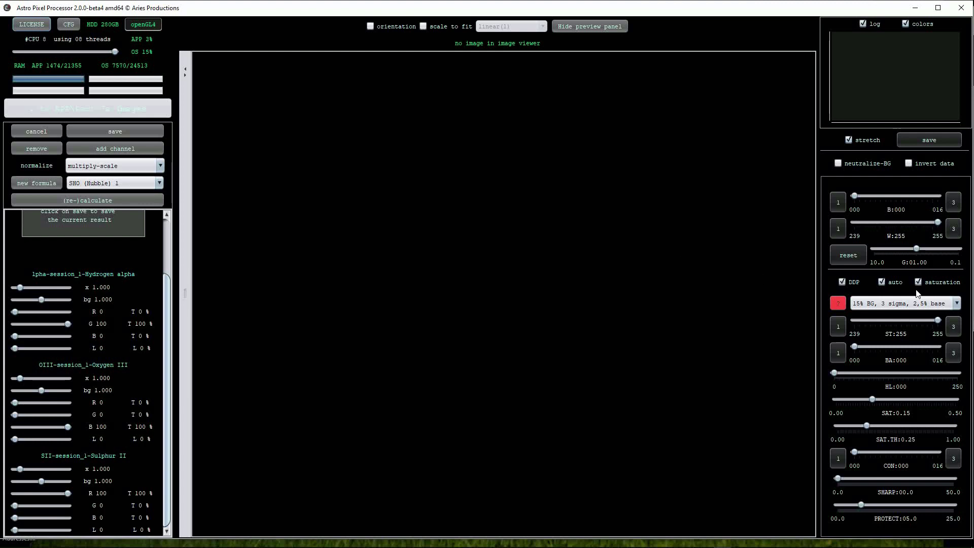
mouse_move(370, 293)
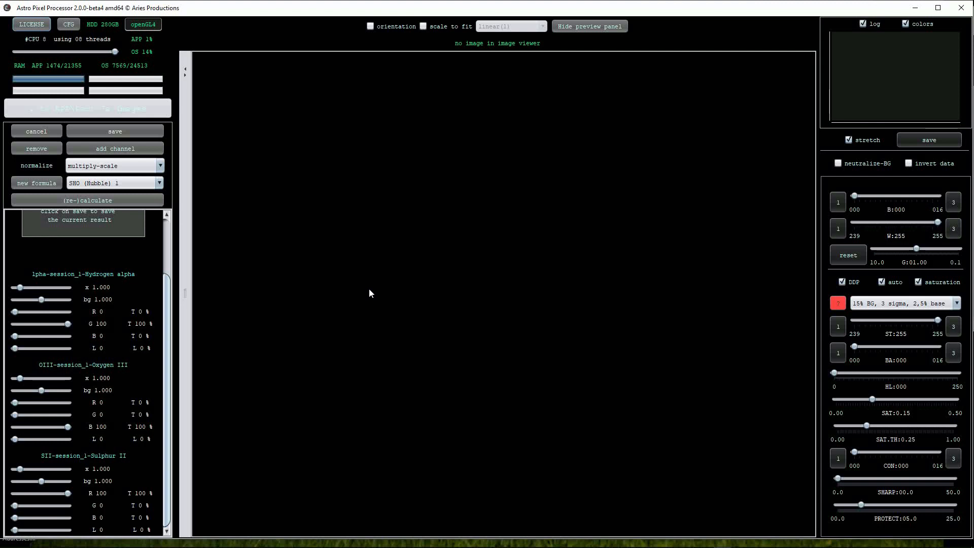
mouse_move(130, 235)
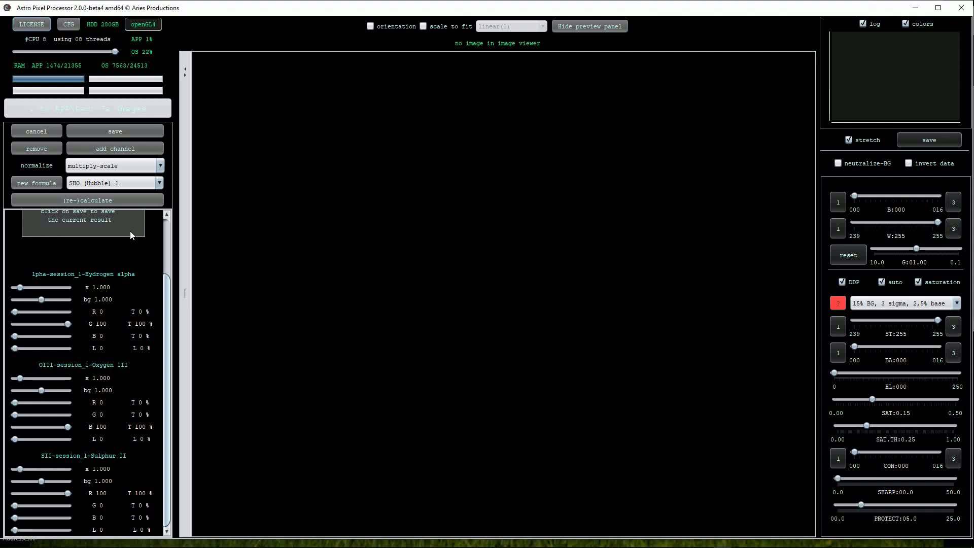
Compute the SHO (Bubble) 1 HeartNeb composite and inspect the green nebula
click(87, 200)
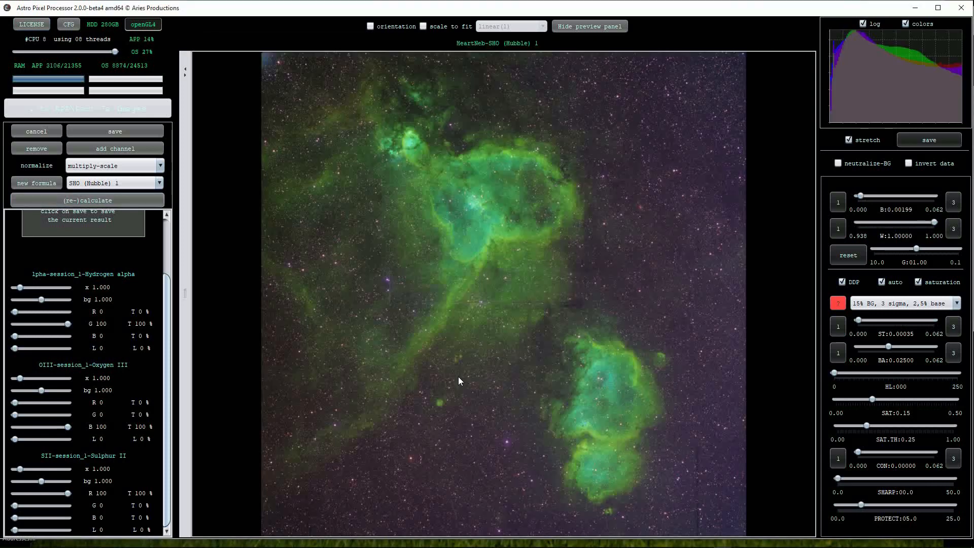
scroll(up, 3)
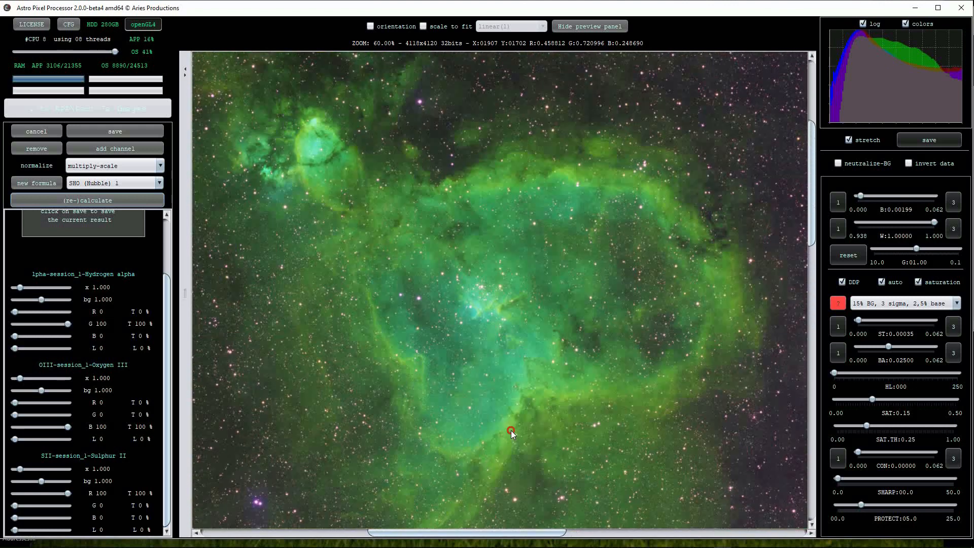
mouse_move(516, 432)
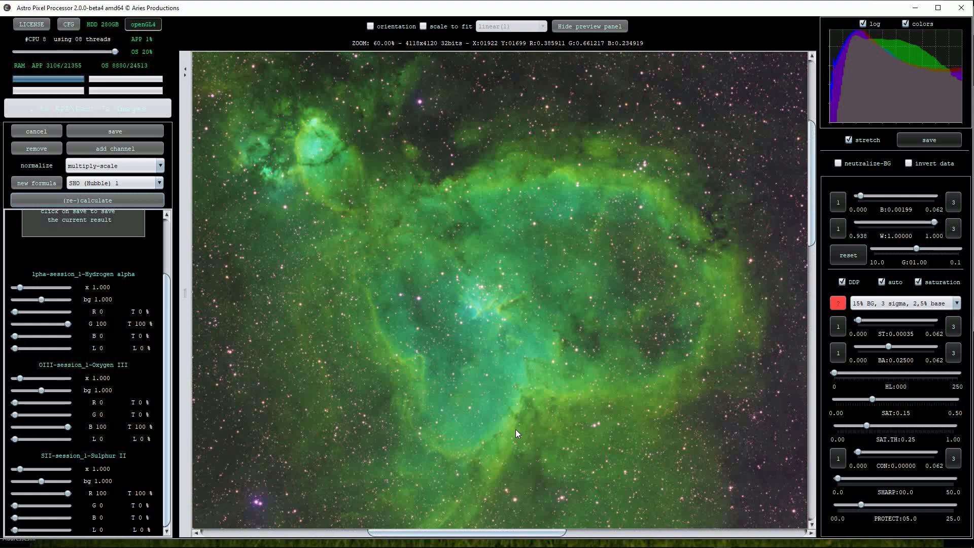
mouse_move(514, 366)
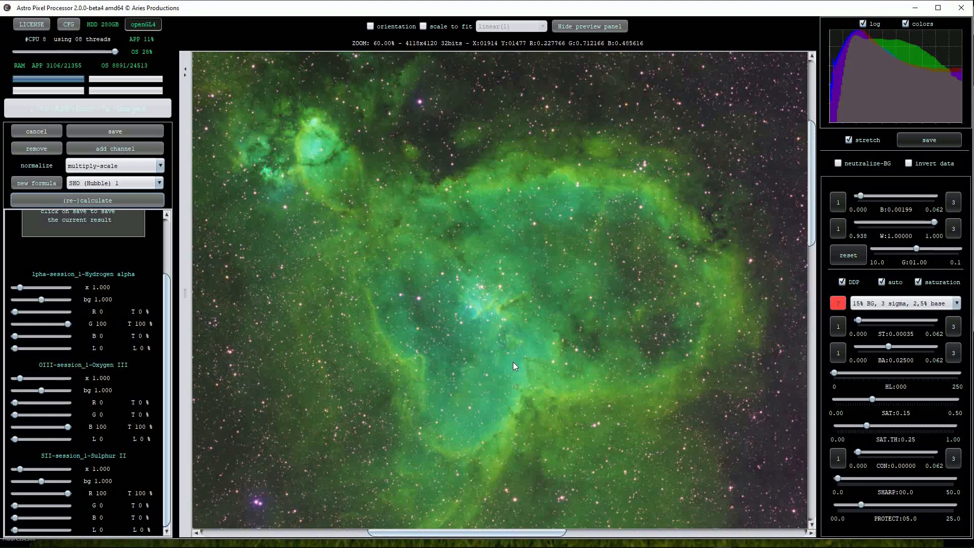
mouse_move(589, 280)
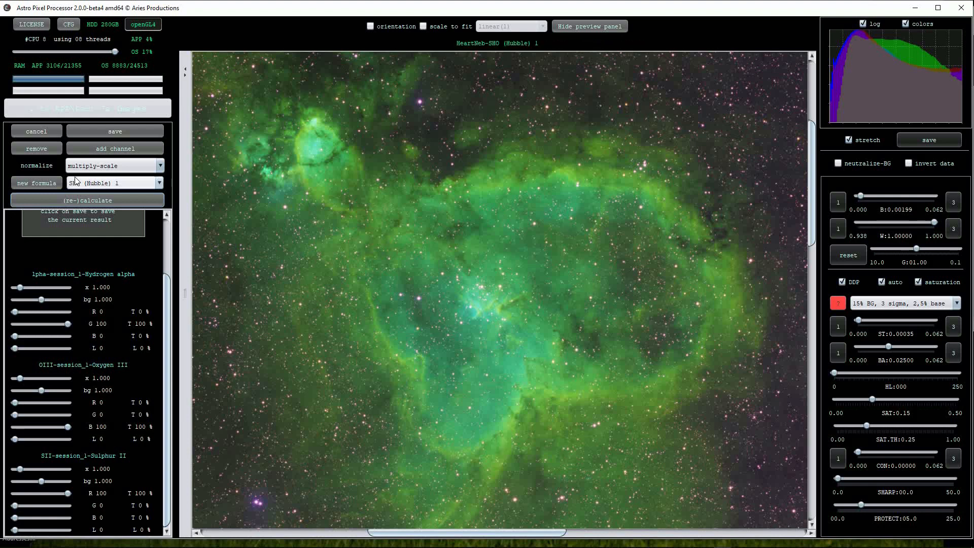
Switch to SHO (Bubble) 2 weights and recalculate, giving a yellow-green nebula
click(159, 182)
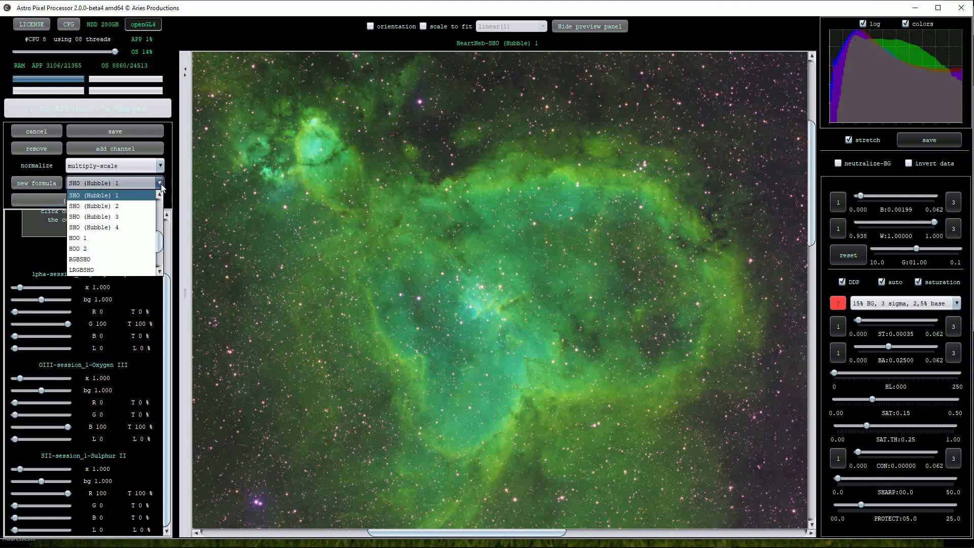
click(94, 206)
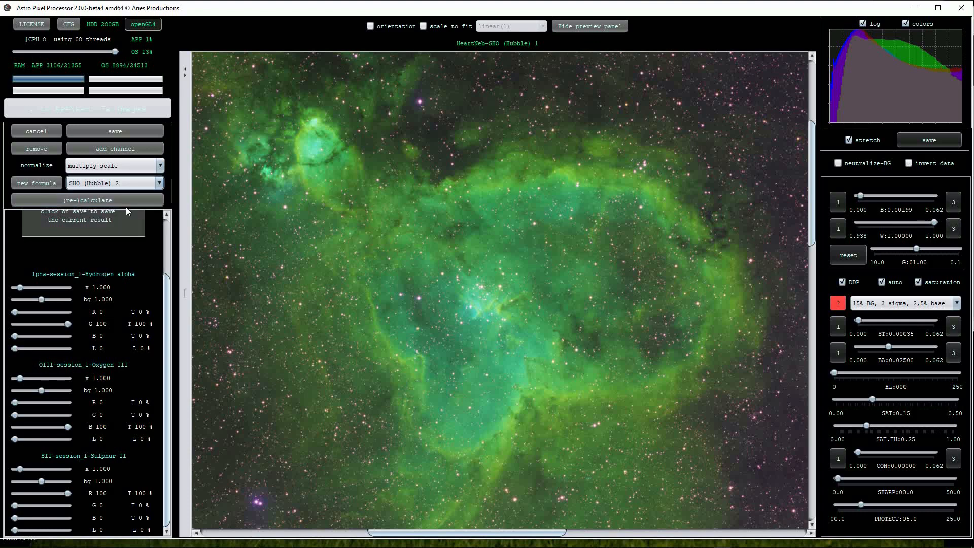
mouse_move(122, 269)
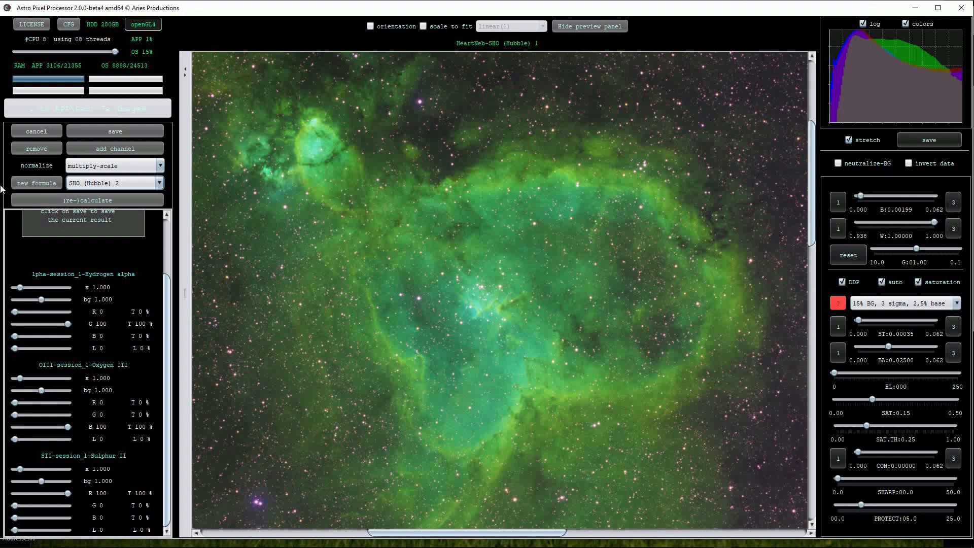
click(87, 200)
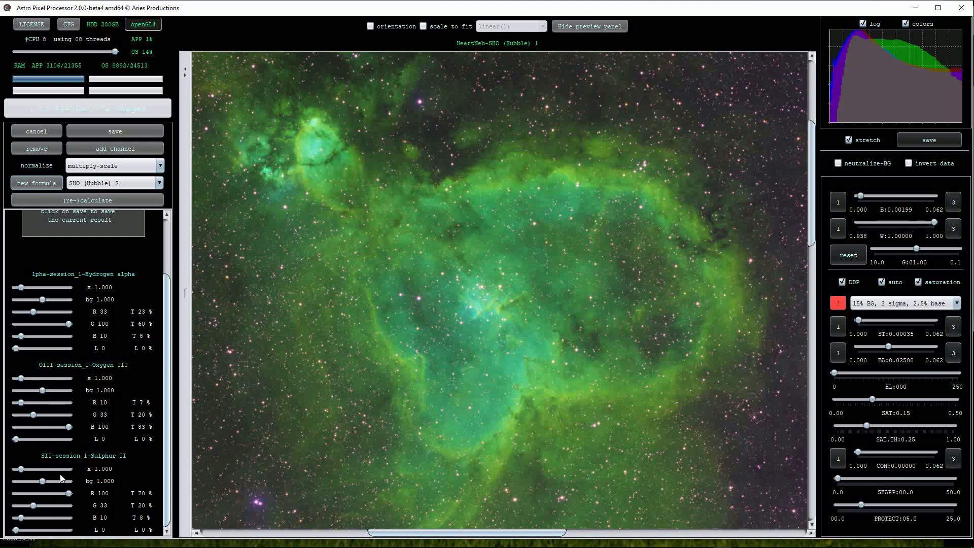
click(87, 200)
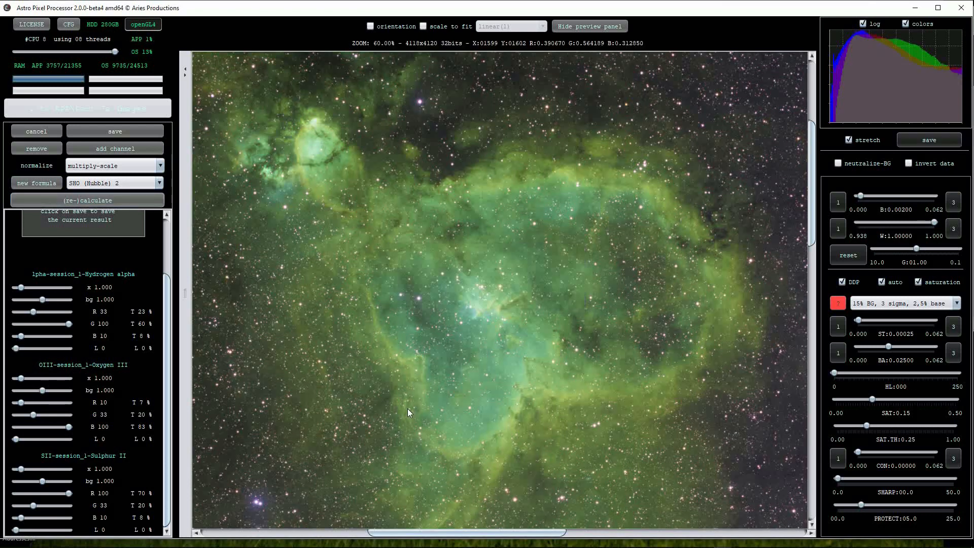
scroll(down, 3)
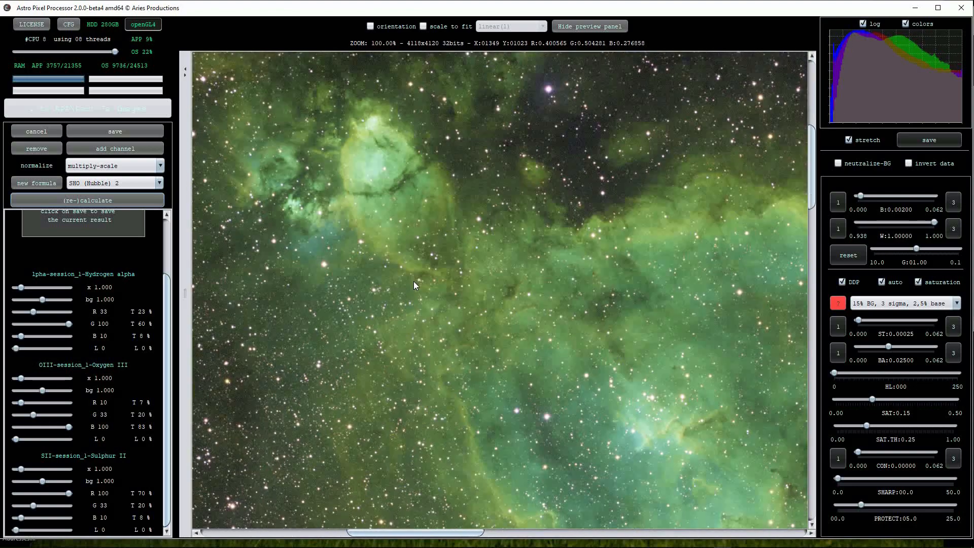
scroll(down, 3)
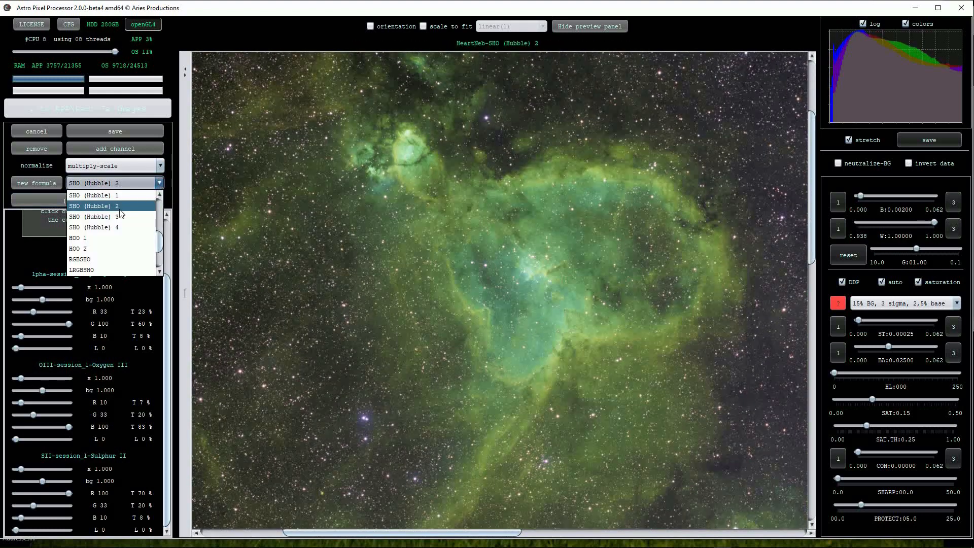
Recalculate with SHO (Bubble) 3 for a teal core and golden edges
click(93, 216)
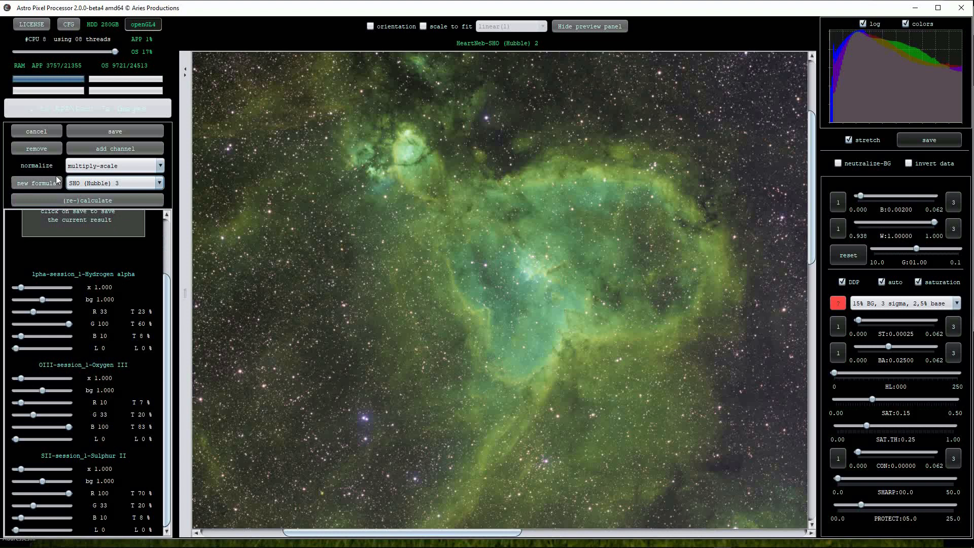
click(86, 200)
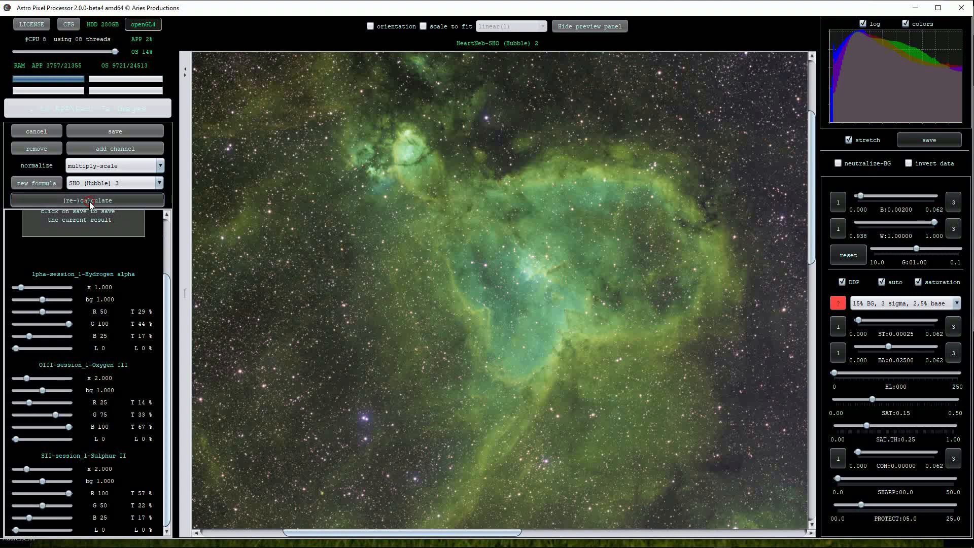
click(87, 200)
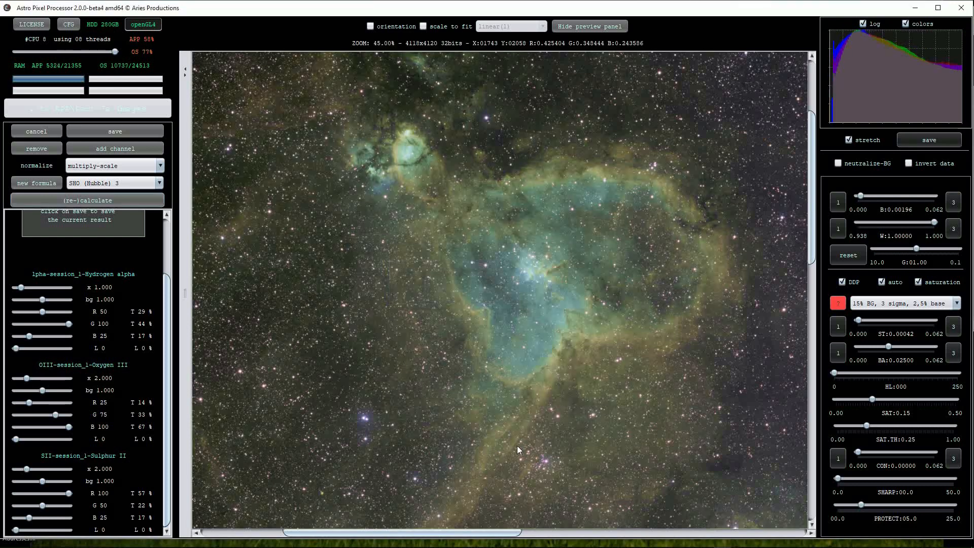
scroll(down, 3)
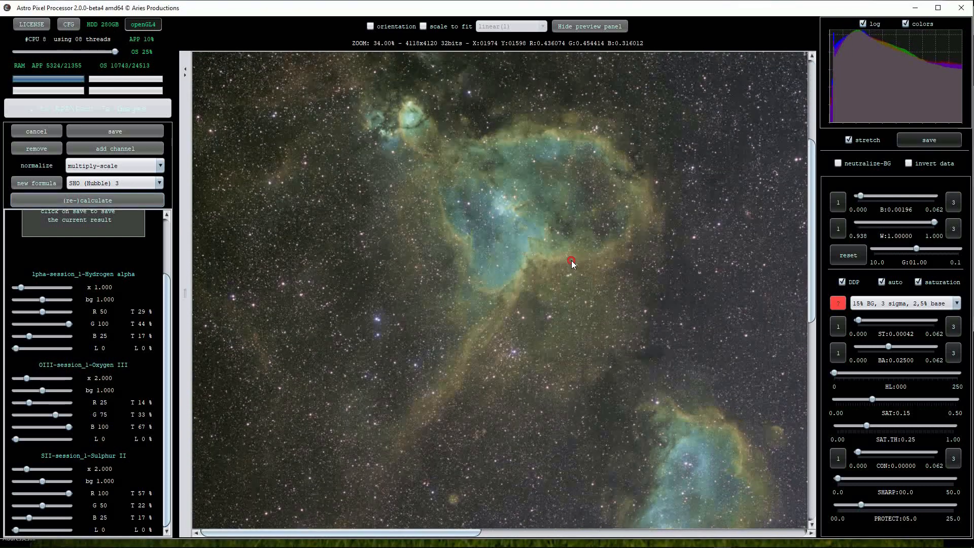
mouse_move(493, 337)
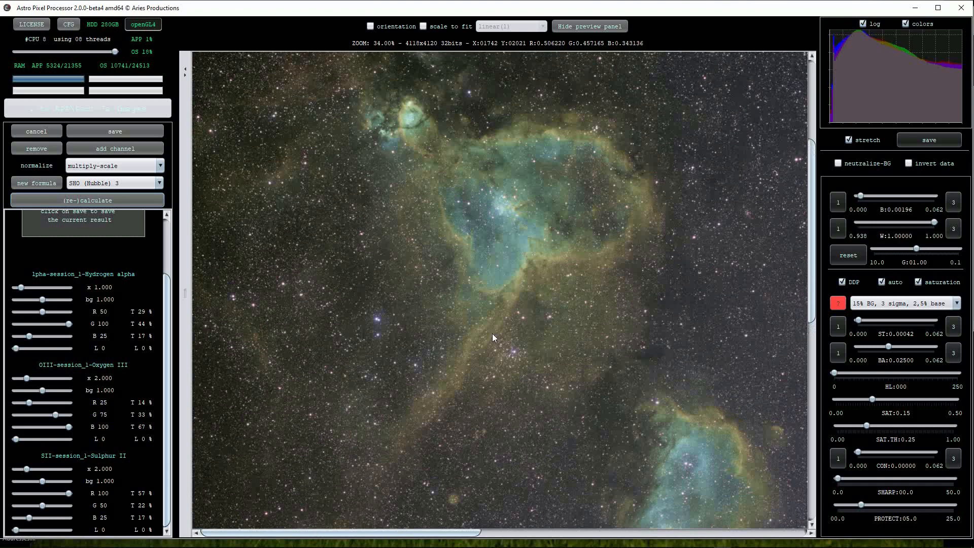
mouse_move(304, 271)
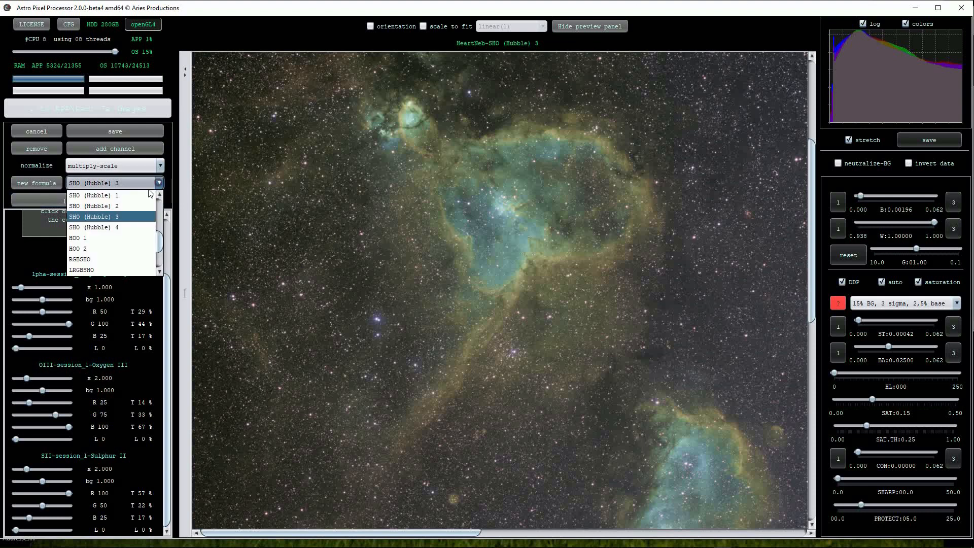
Select SHO (Bubble) 4 with hydrogen luminance and review the pale cream-blue result
click(96, 227)
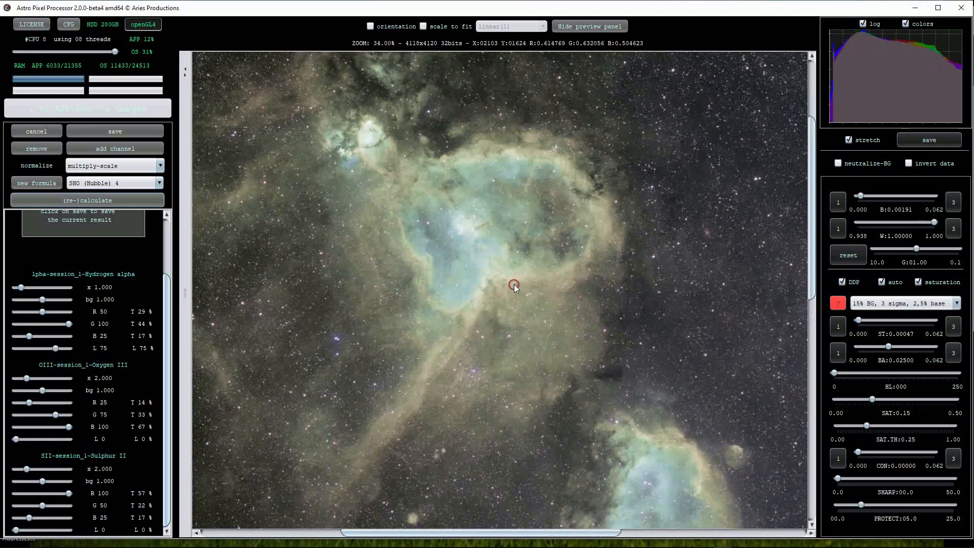
scroll(down, 3)
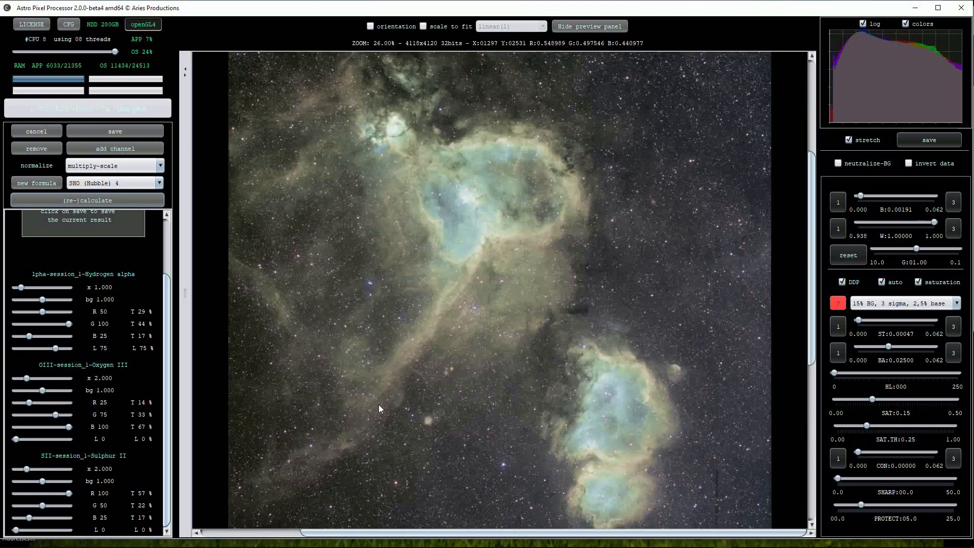
mouse_move(480, 191)
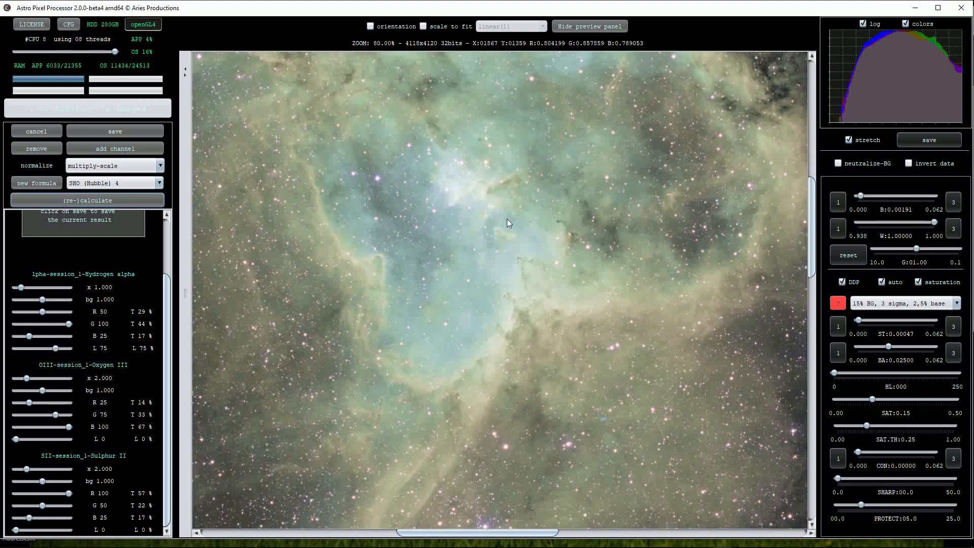
scroll(down, 3)
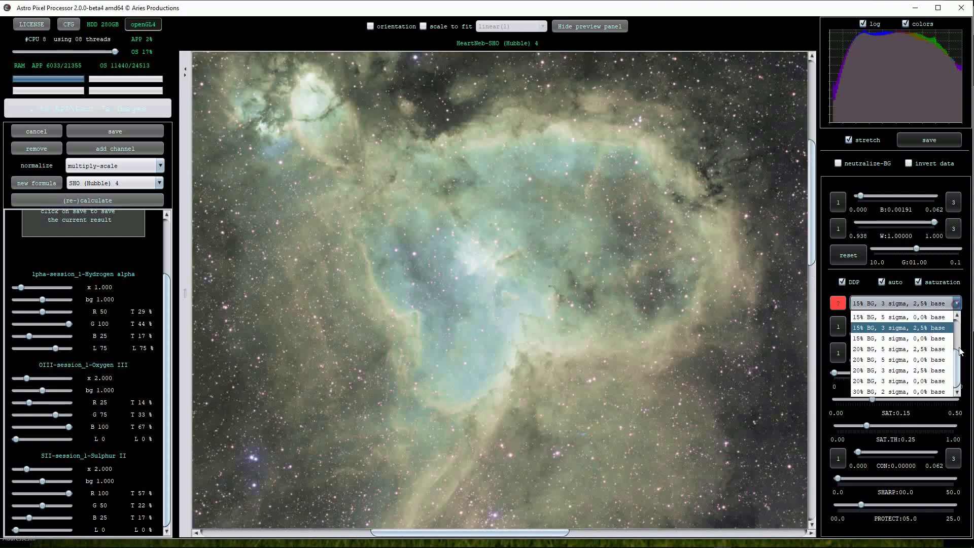
Apply the '10% BG, 5 sigma, 0.0% base' stretch preset and recalculate
scroll(up, 3)
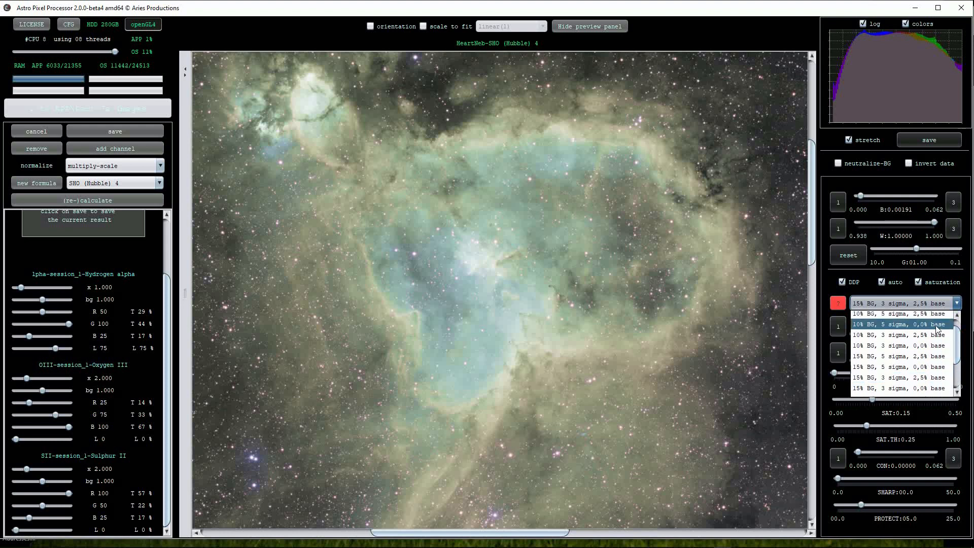
click(898, 324)
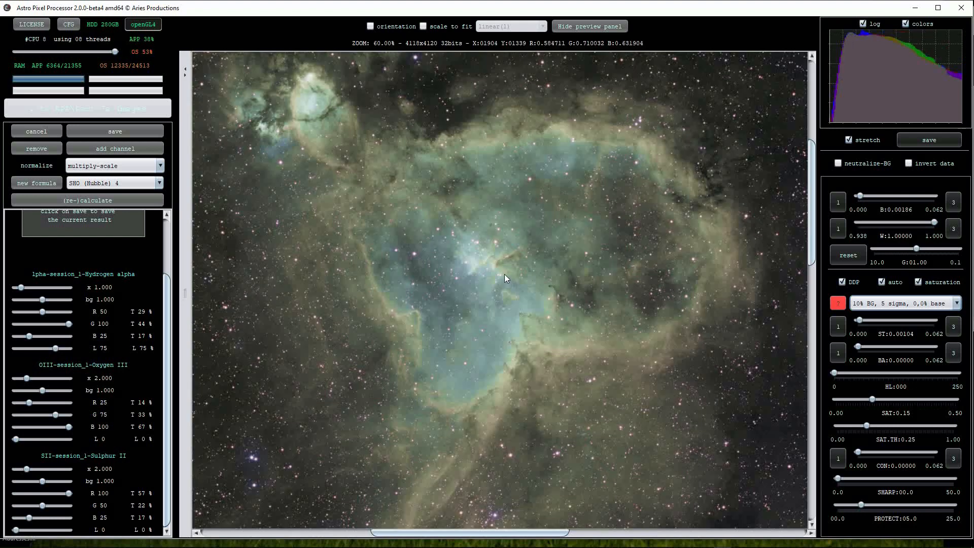
scroll(down, 3)
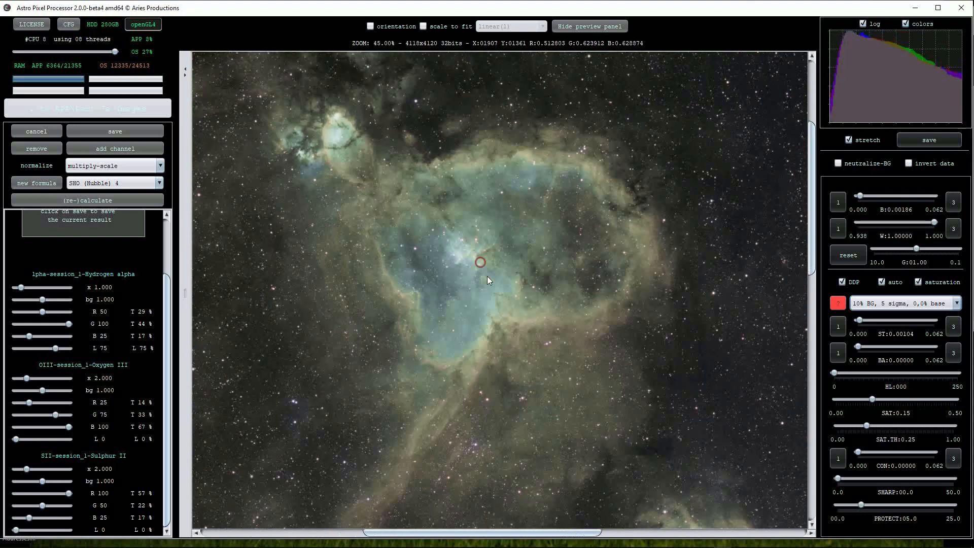
scroll(down, 3)
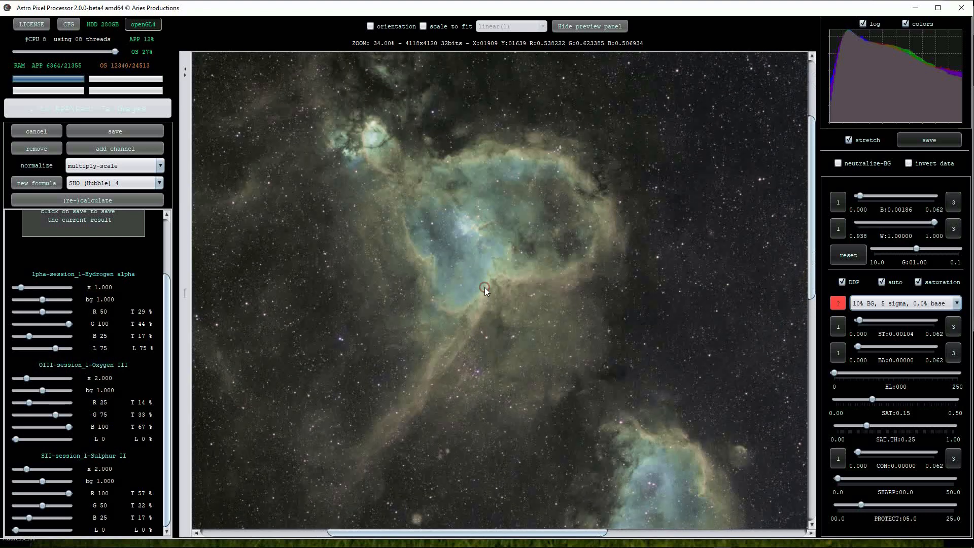
click(87, 200)
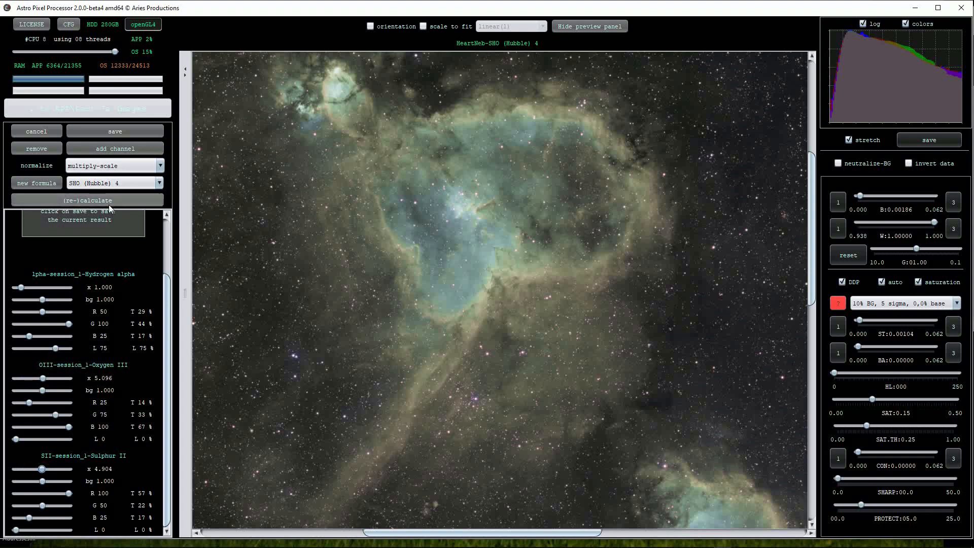
Recalculate the SHO image with OIII weight about 5.096 and SII 4.904
click(86, 200)
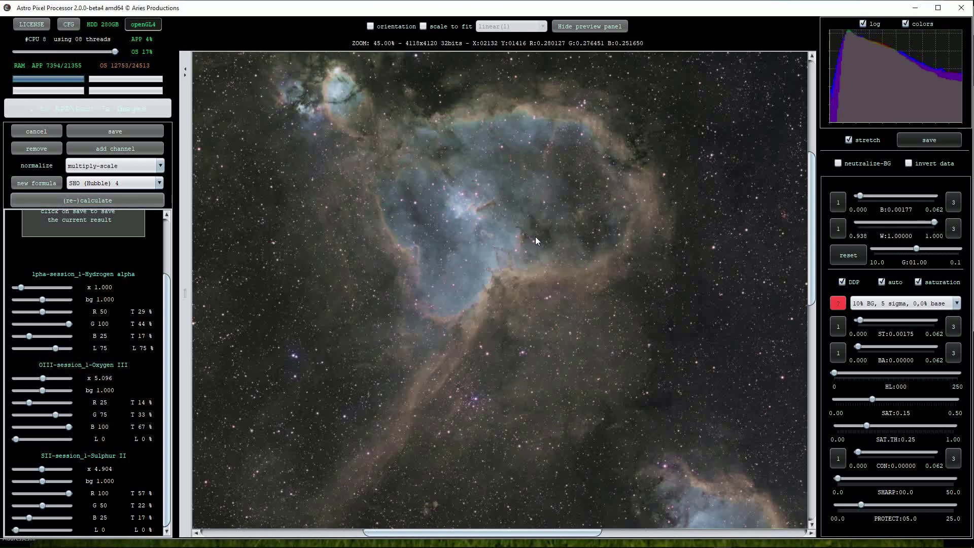
scroll(down, 3)
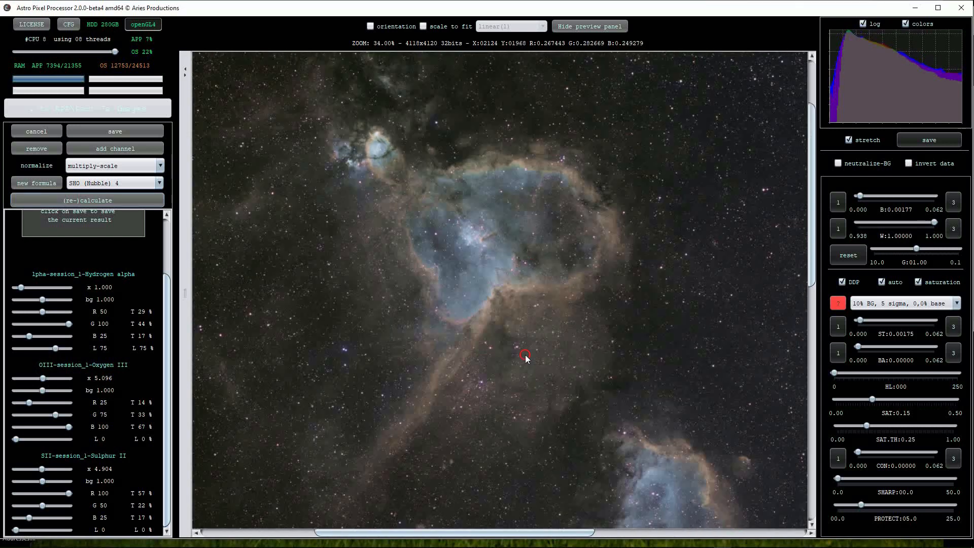
scroll(down, 3)
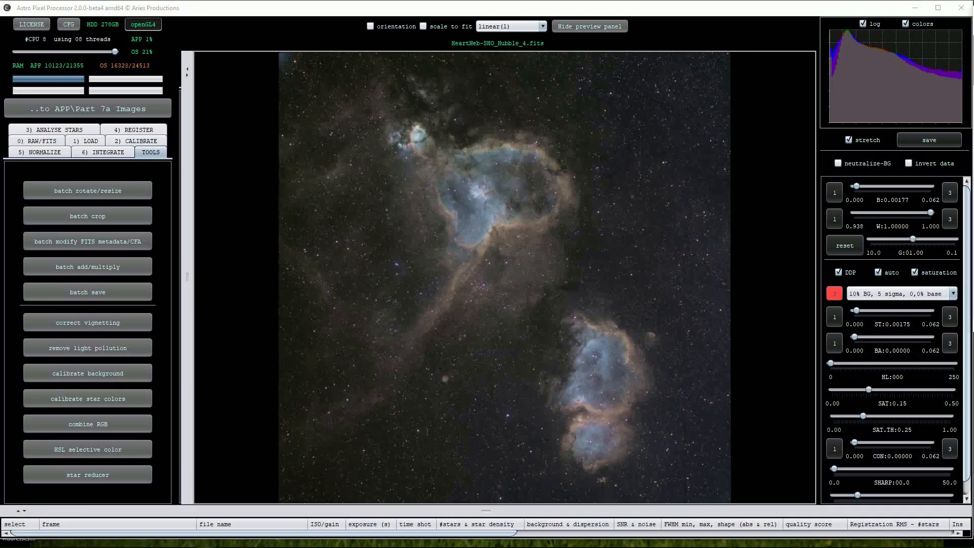
mouse_move(610, 90)
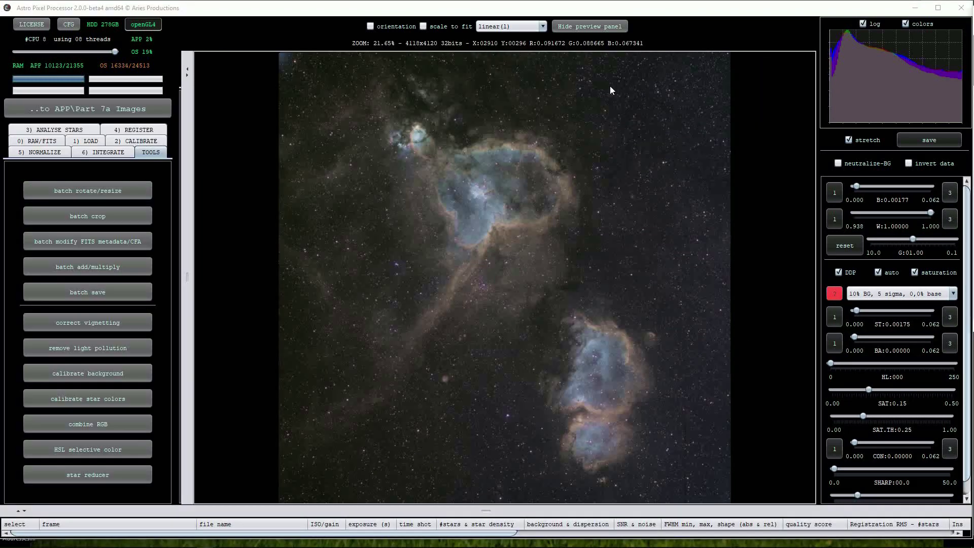
mouse_move(403, 110)
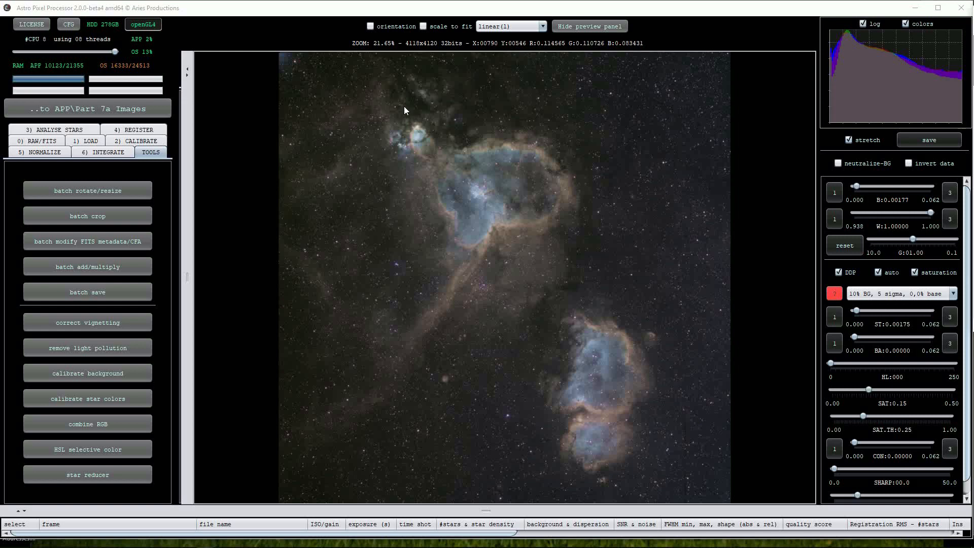
mouse_move(492, 169)
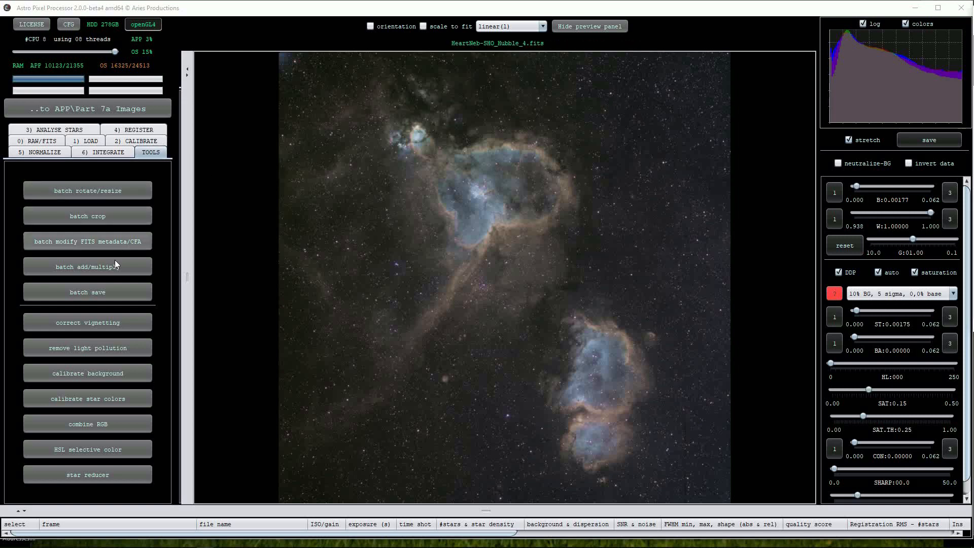
Start light pollution removal on HeartNeb-SHO_Bubble_4.fits and confirm removing gradients
click(87, 348)
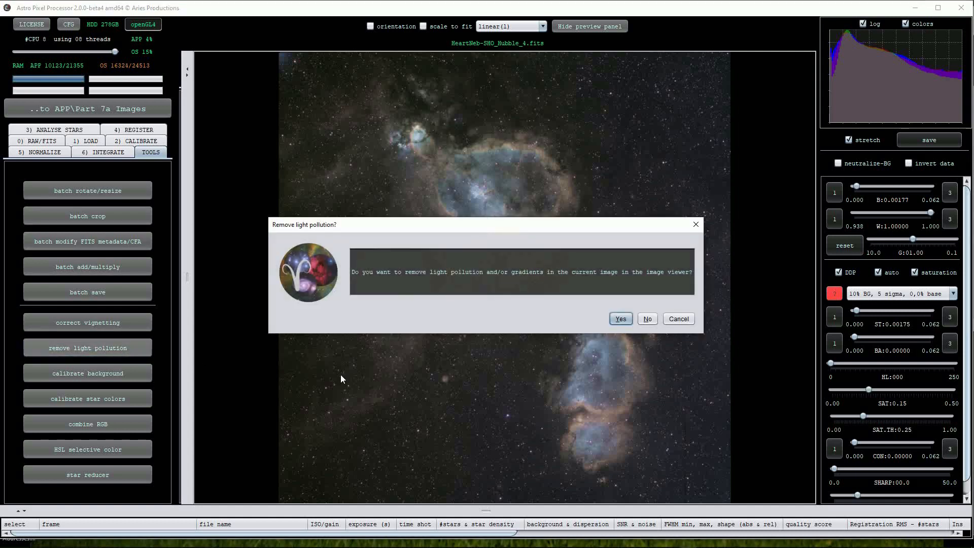
mouse_move(534, 404)
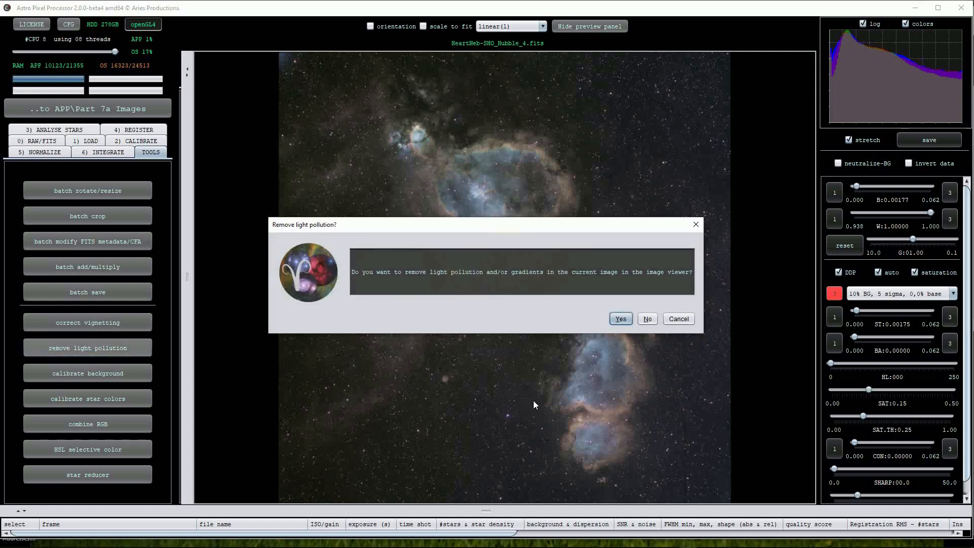
click(619, 318)
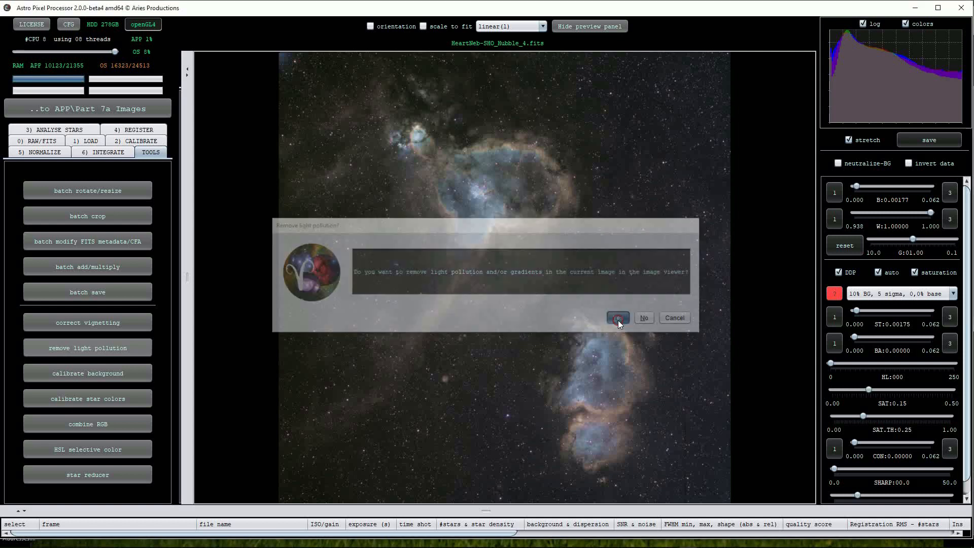
Calculate the light pollution model from nine background sample boxes to 100%
click(617, 318)
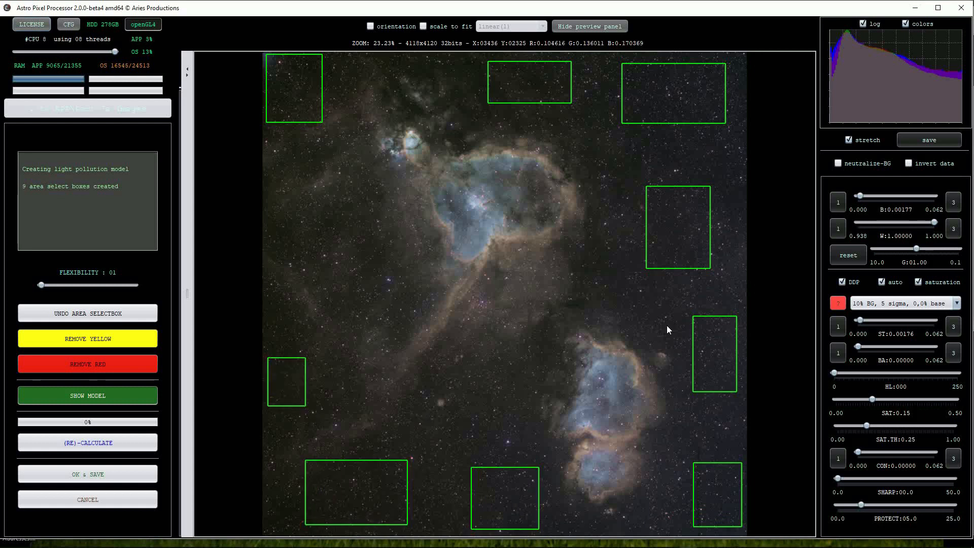
mouse_move(152, 281)
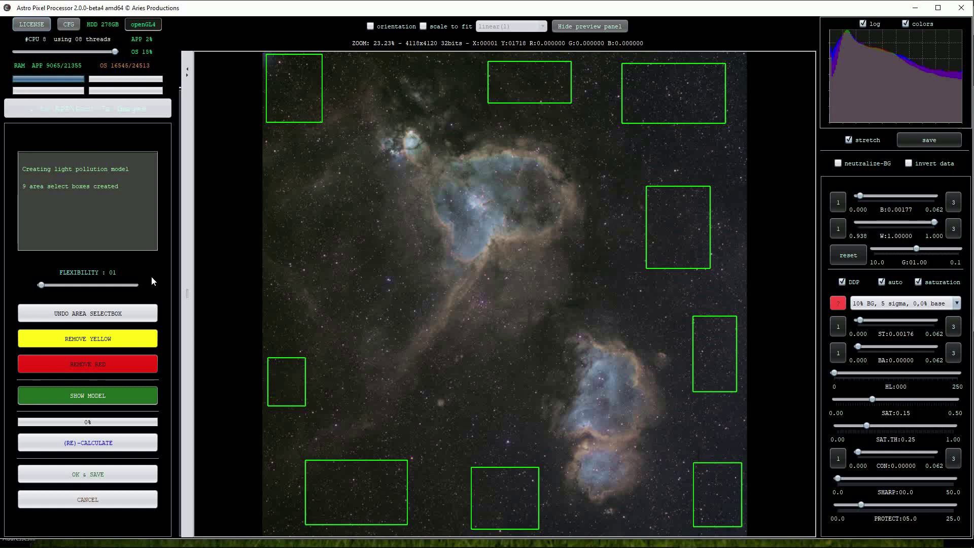
click(86, 443)
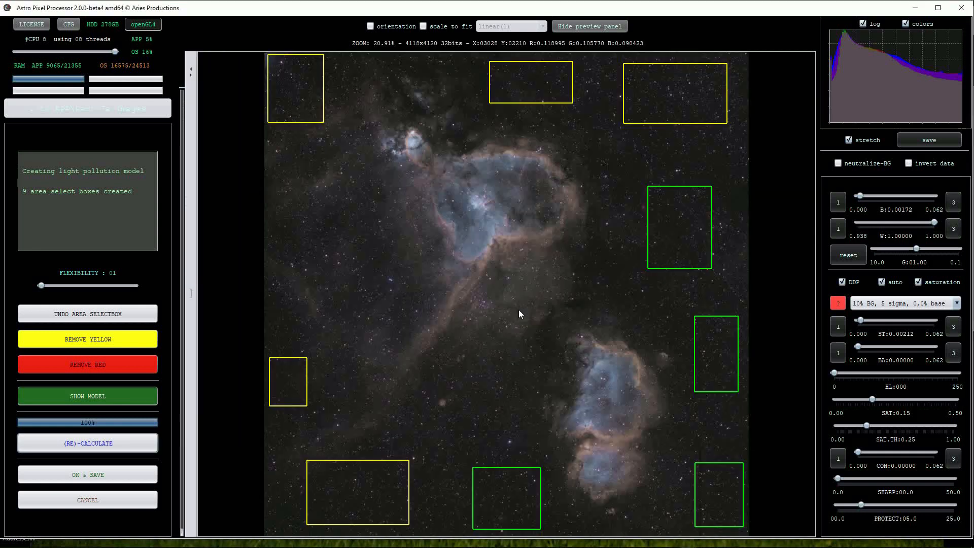
scroll(up, 3)
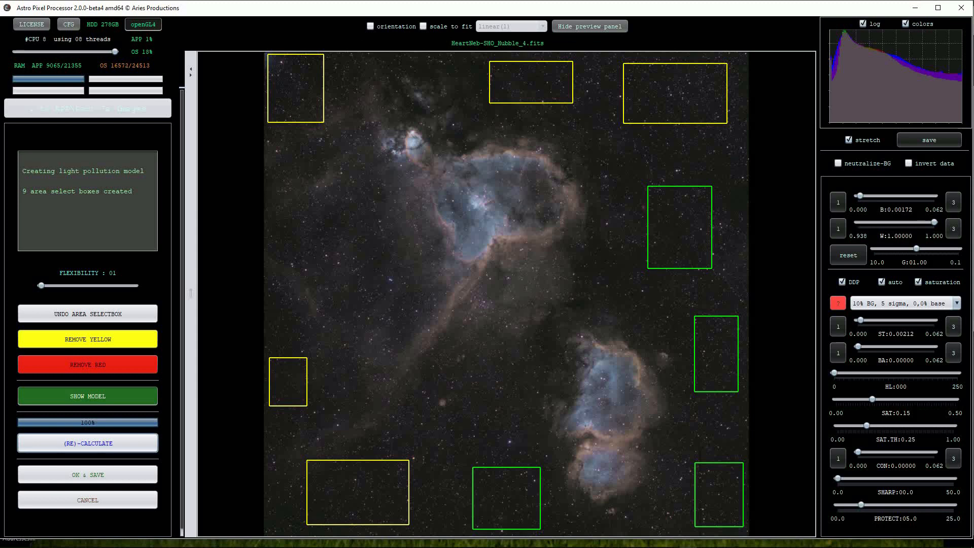
Save HeartNeb-SHO (Bubble) 4 as a 32-bit float FITS file
click(87, 443)
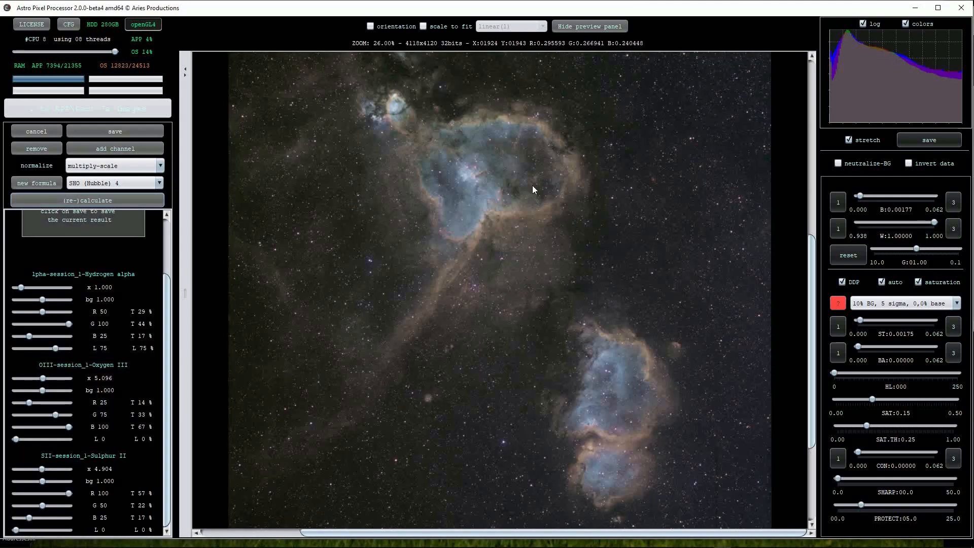
mouse_move(435, 335)
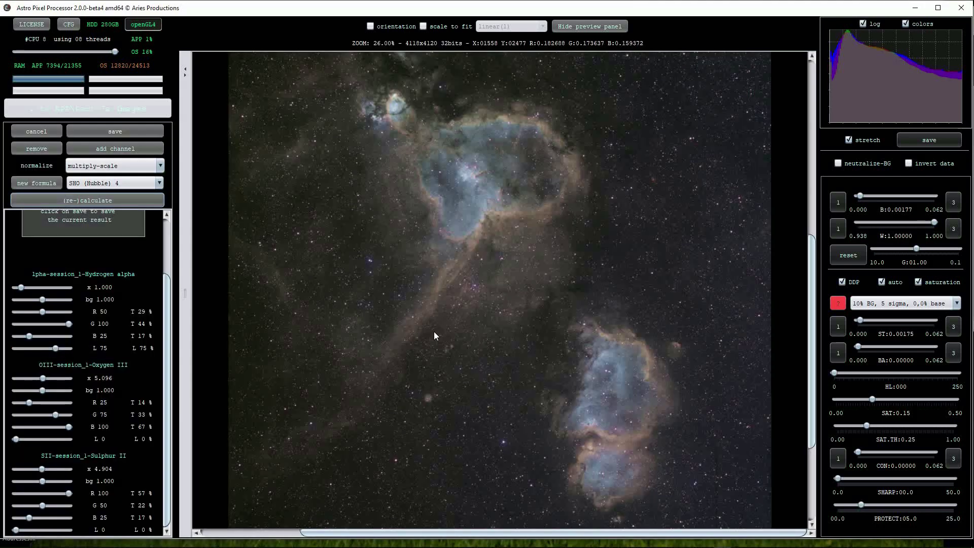
click(115, 131)
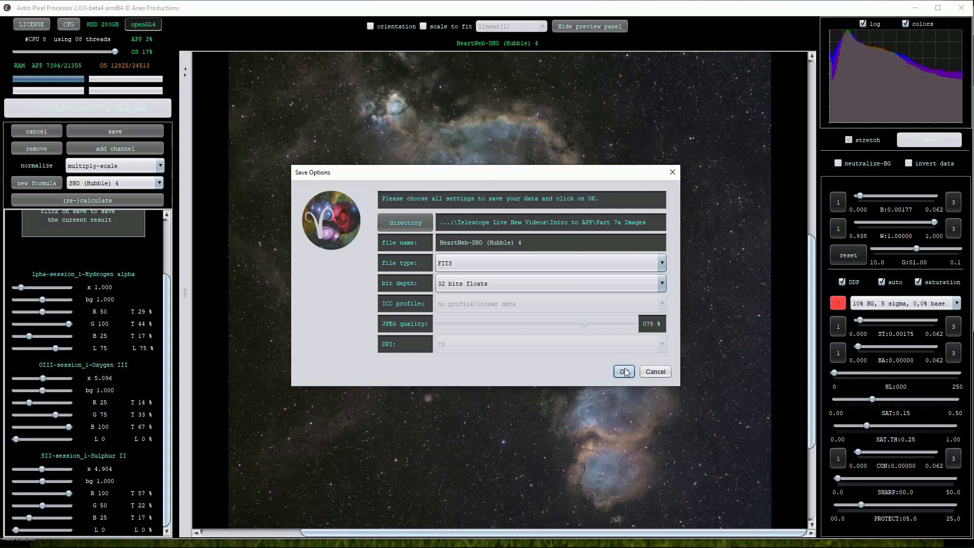
click(624, 372)
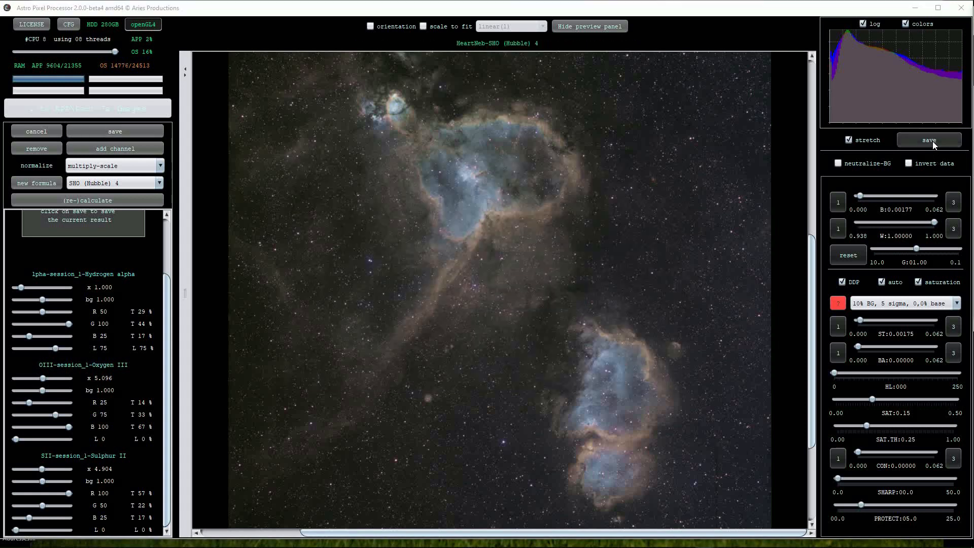
Set up saving the stretched image as a 16-bit TIFF with sRGB v4 profile
click(929, 139)
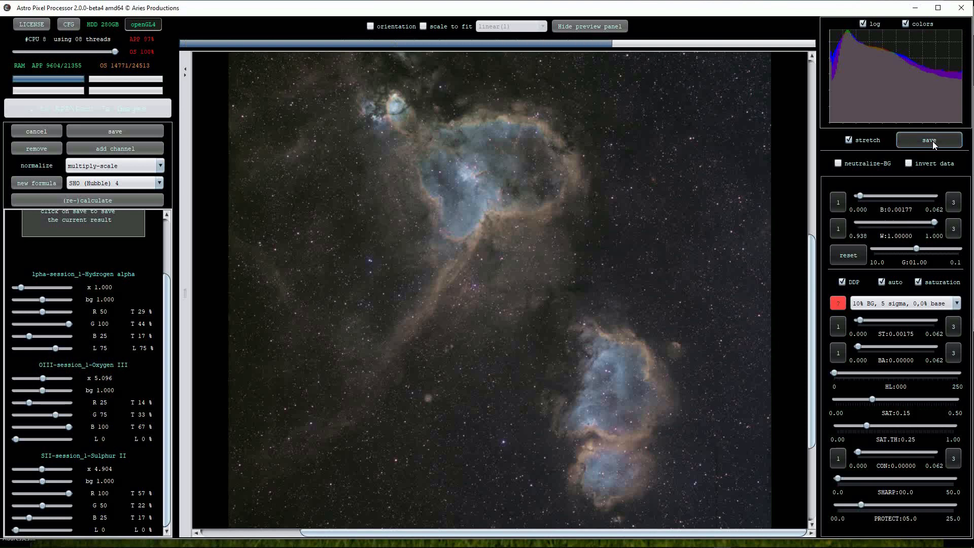
click(929, 140)
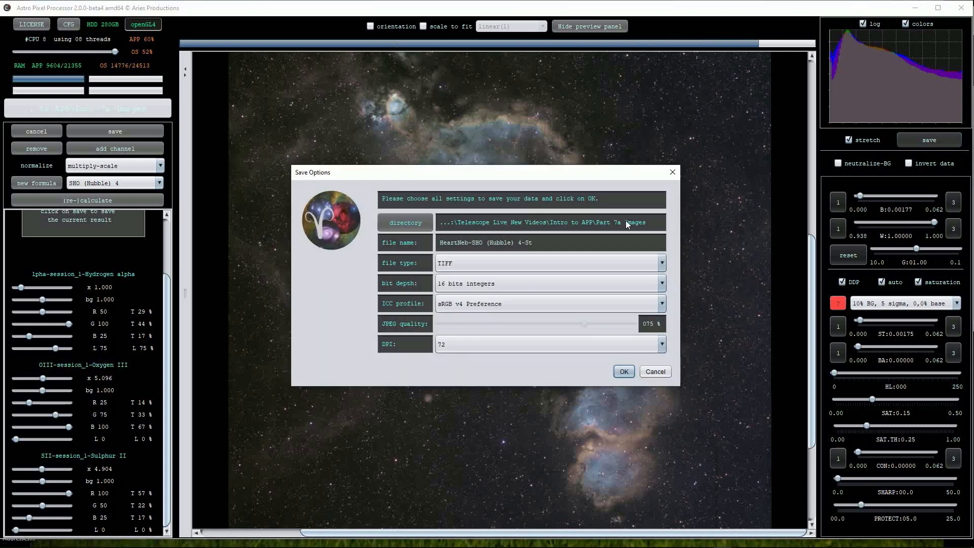